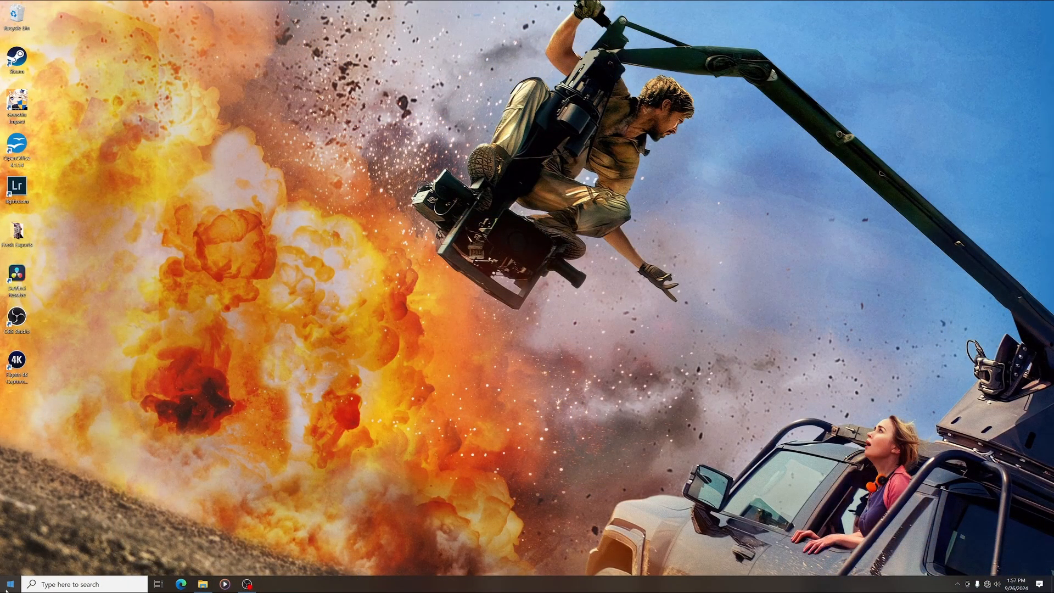
Show the Start menu's Sleep, Shut down and Restart power options
click(17, 584)
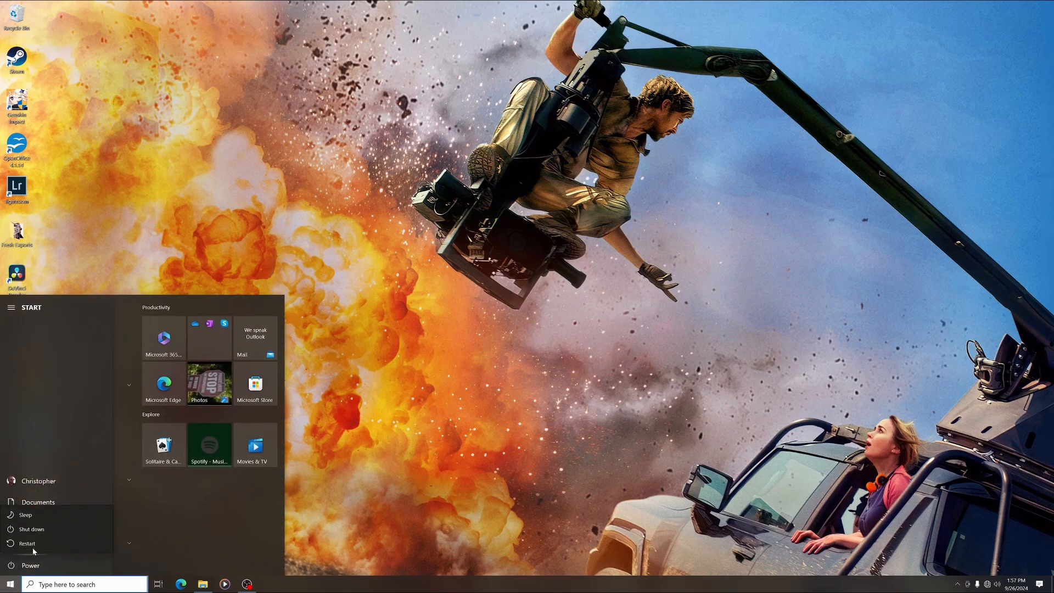
mouse_move(28, 529)
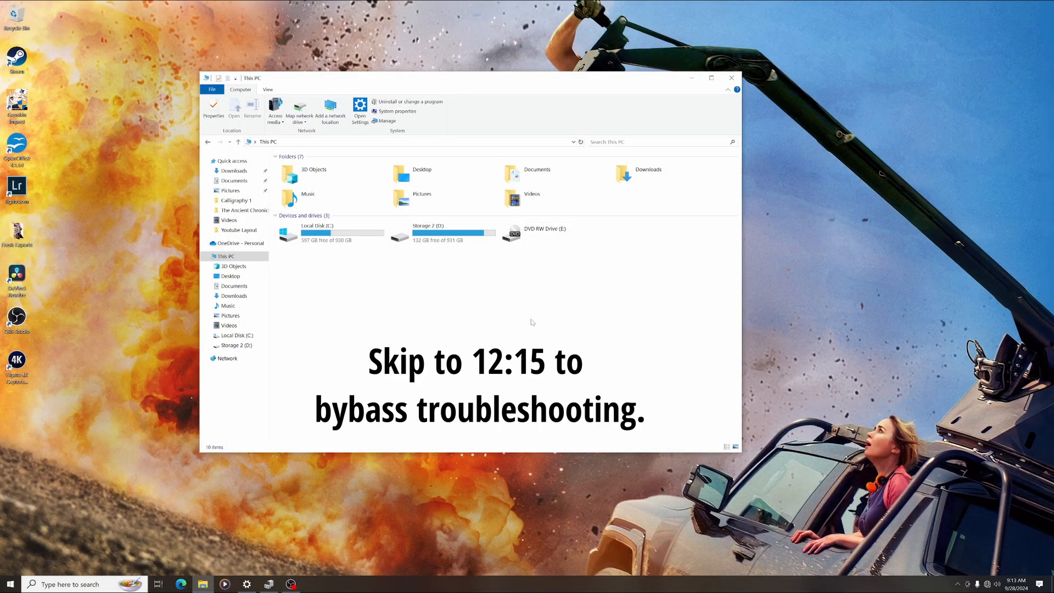
mouse_move(429, 313)
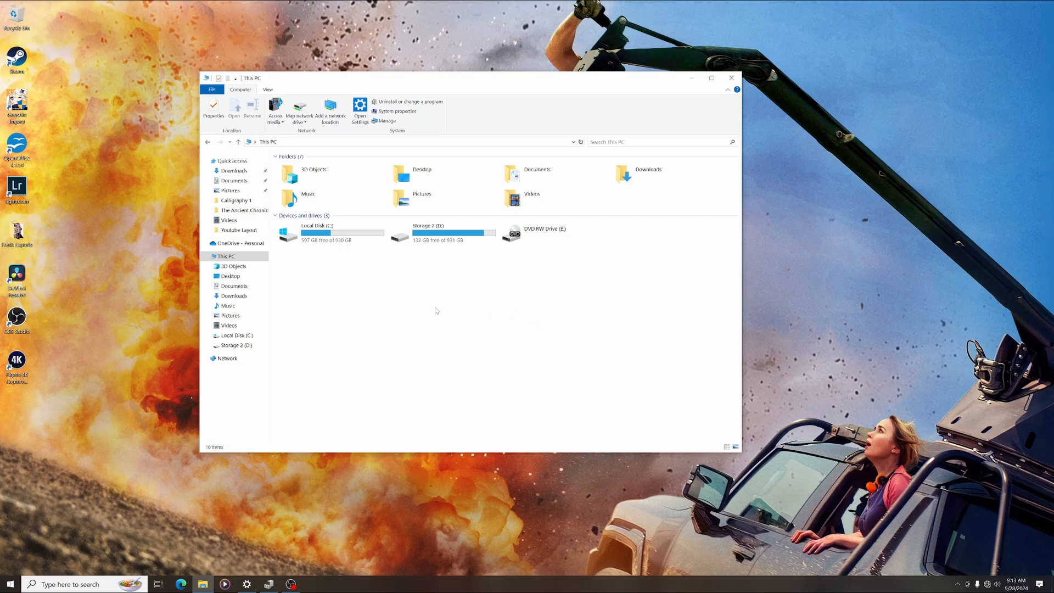
List disk drives in Device Manager via This PC properties, then launch Disk Management
right_click(437, 311)
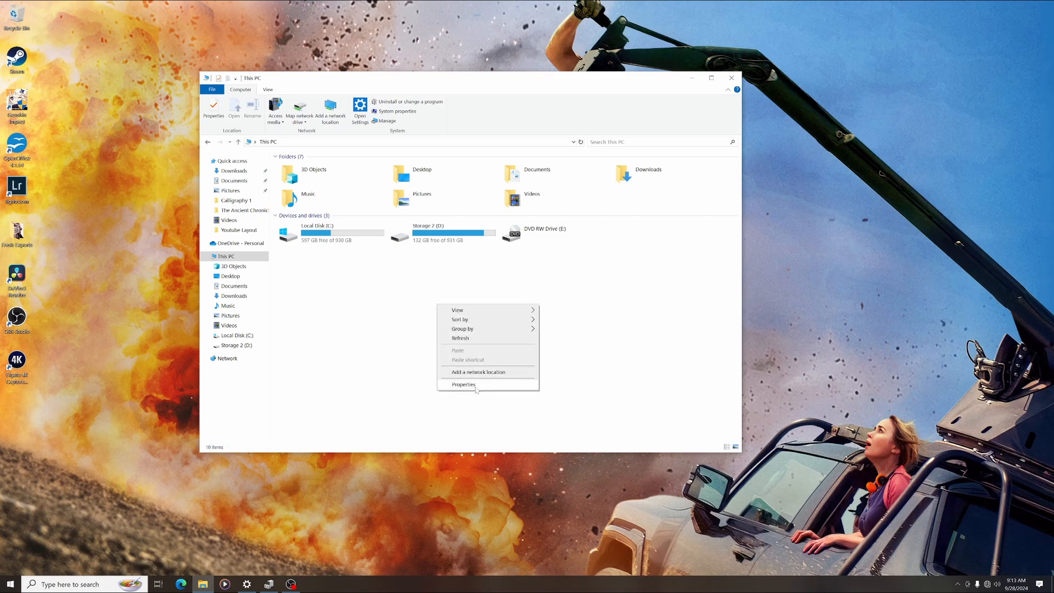
click(463, 384)
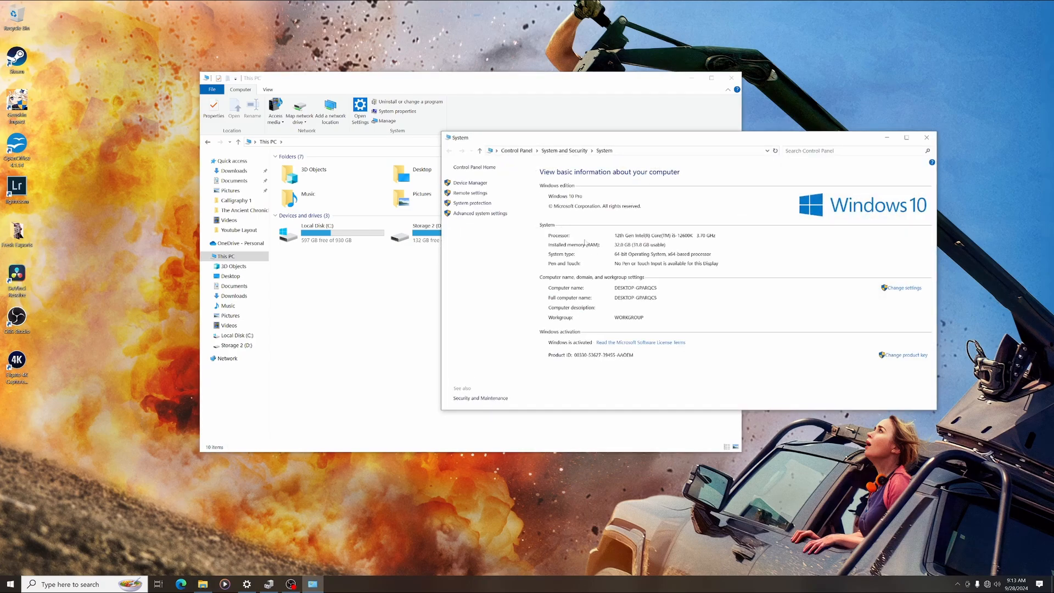
click(469, 182)
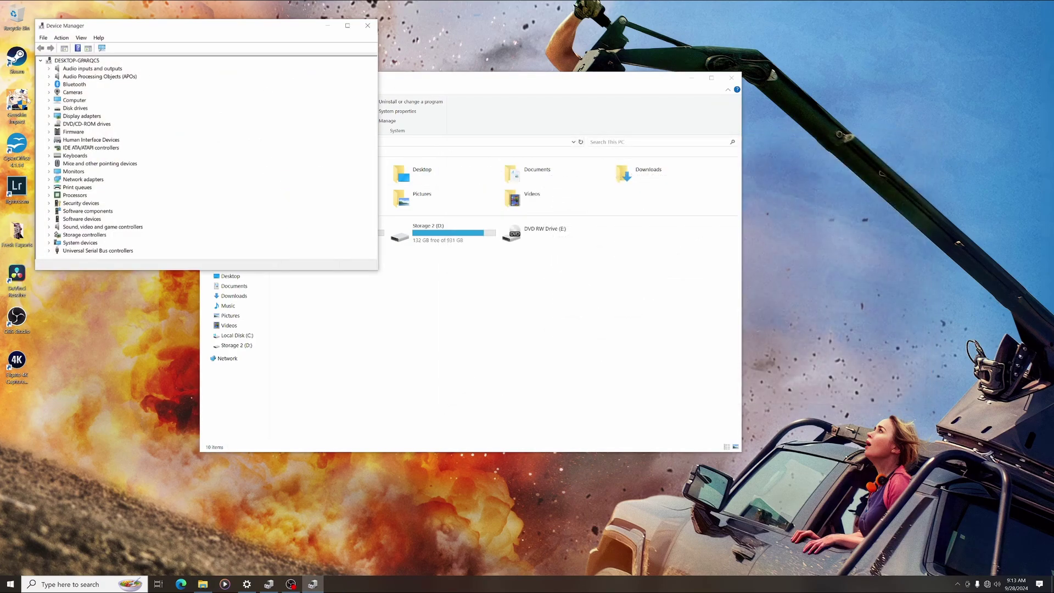
click(47, 108)
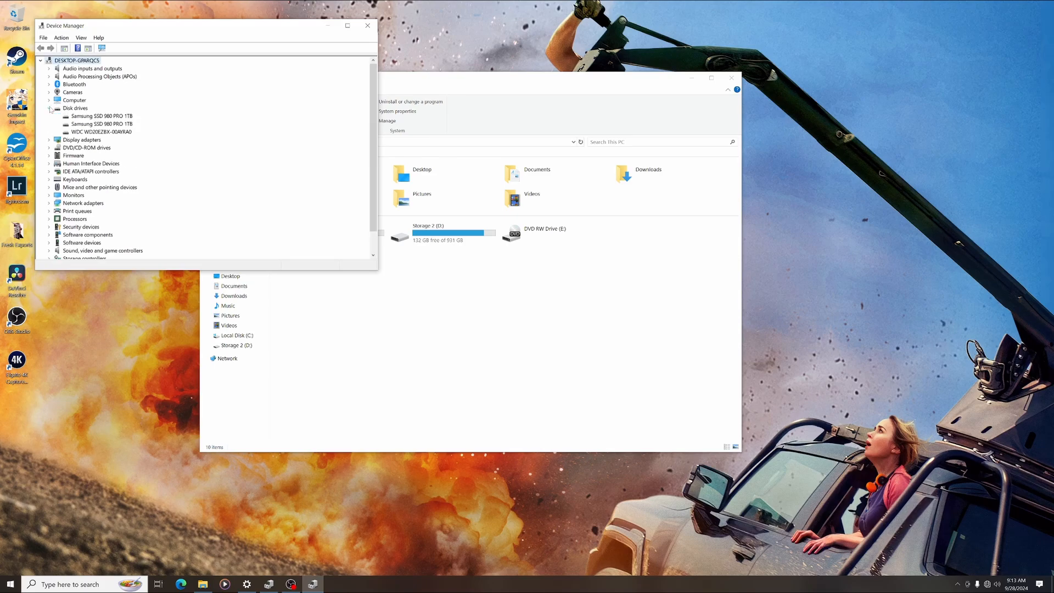
mouse_move(98, 83)
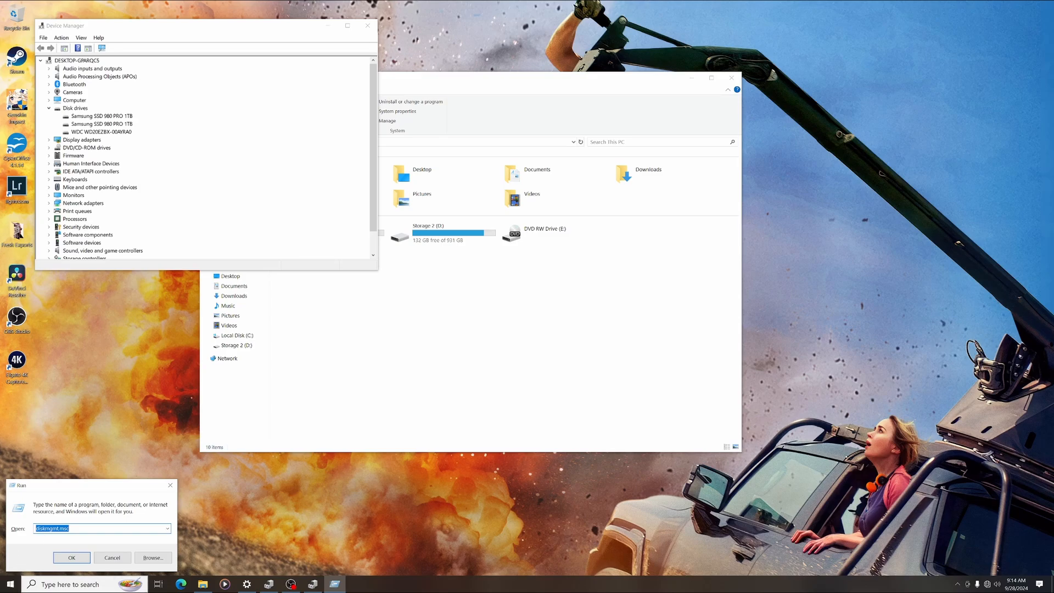
mouse_move(60, 558)
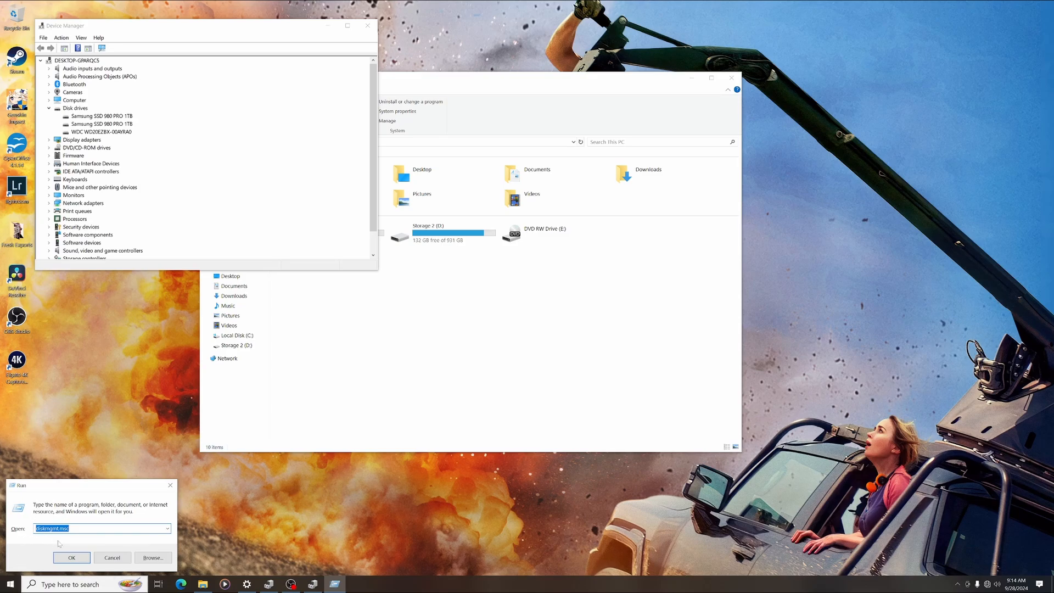
click(72, 557)
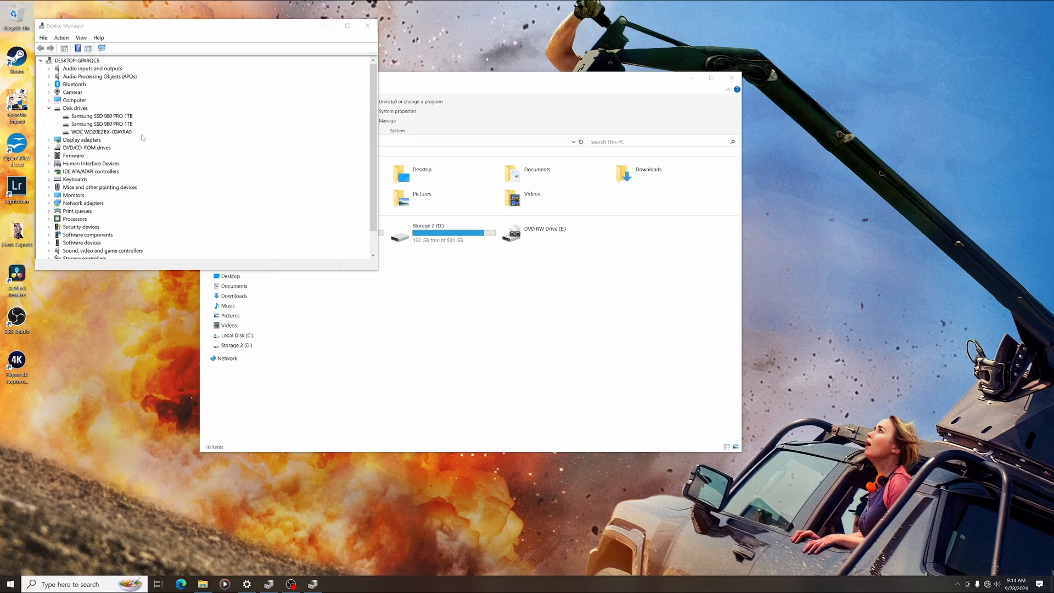
mouse_move(111, 141)
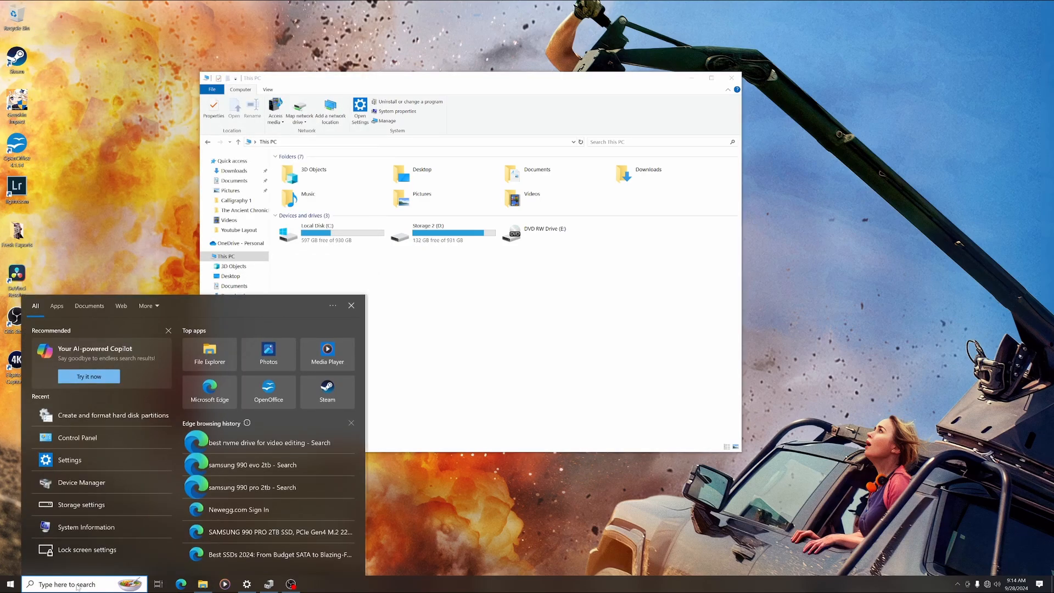
Search 'forme' and initialize the 1863.02 GB Disk 0 with GPT partitioning
text(forme)
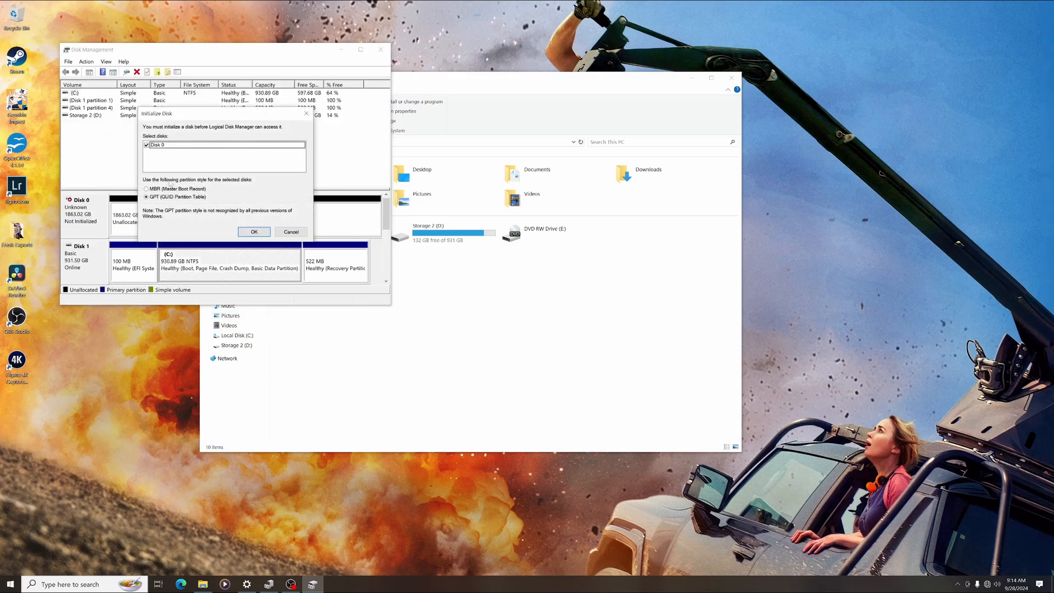
mouse_move(185, 157)
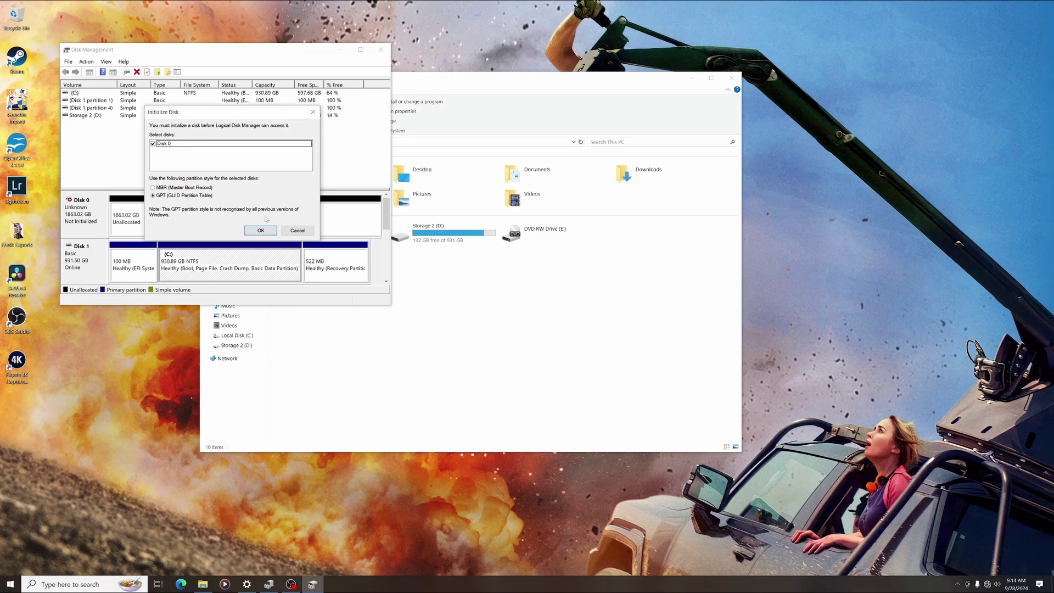
click(261, 230)
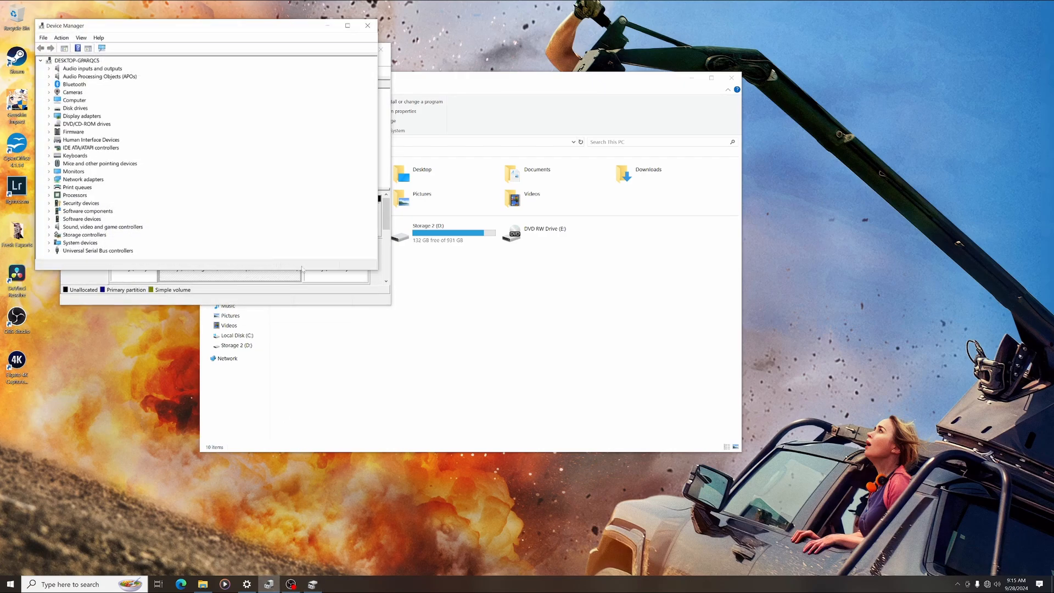
Update the WDC hard drive's driver in Device Manager and dismiss the result
drag(201, 26, 235, 55)
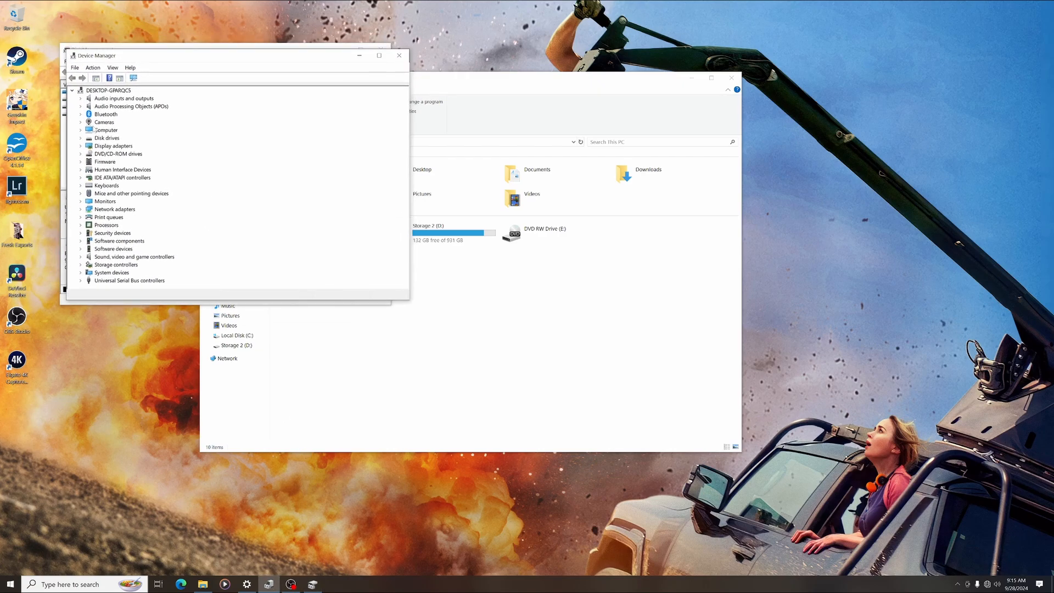
click(80, 138)
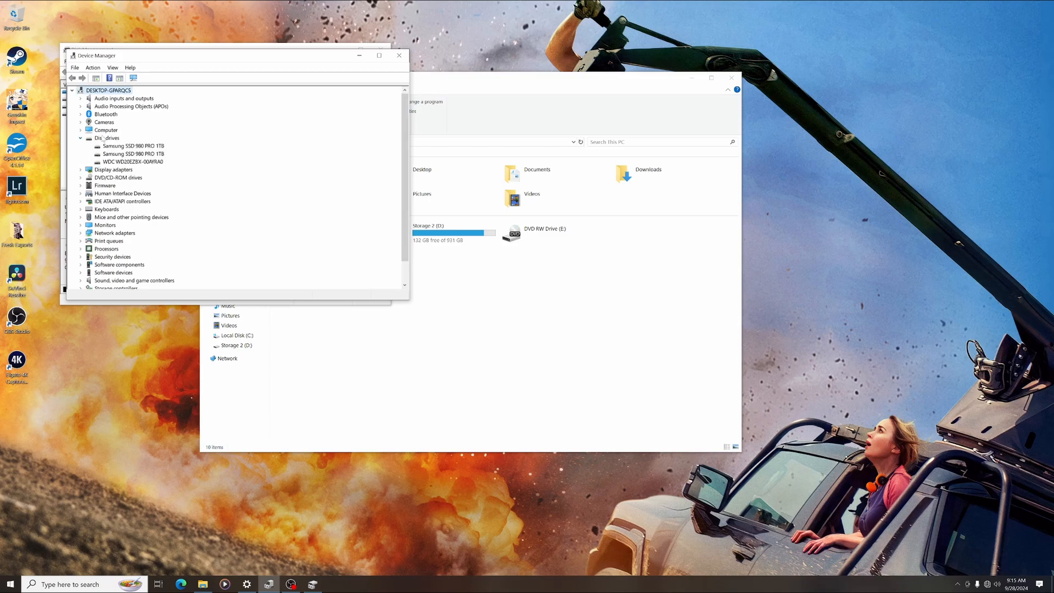
click(131, 162)
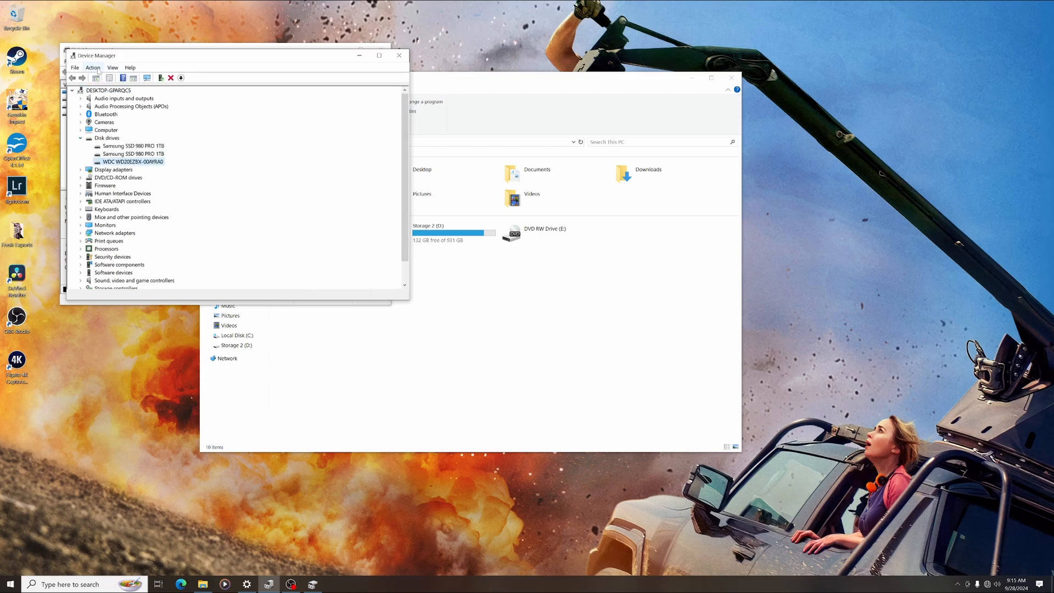
click(93, 68)
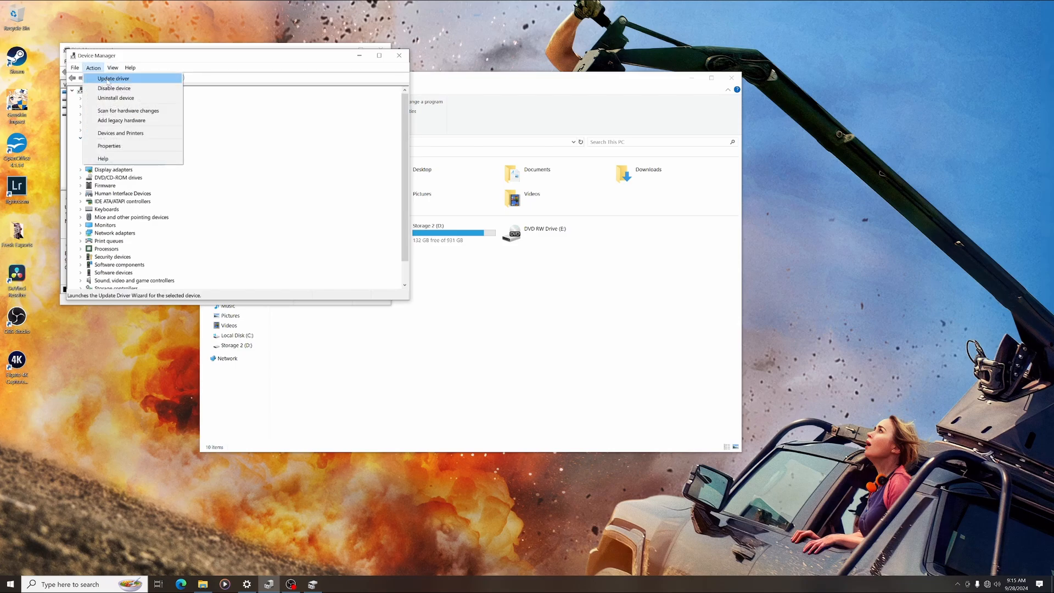
click(112, 78)
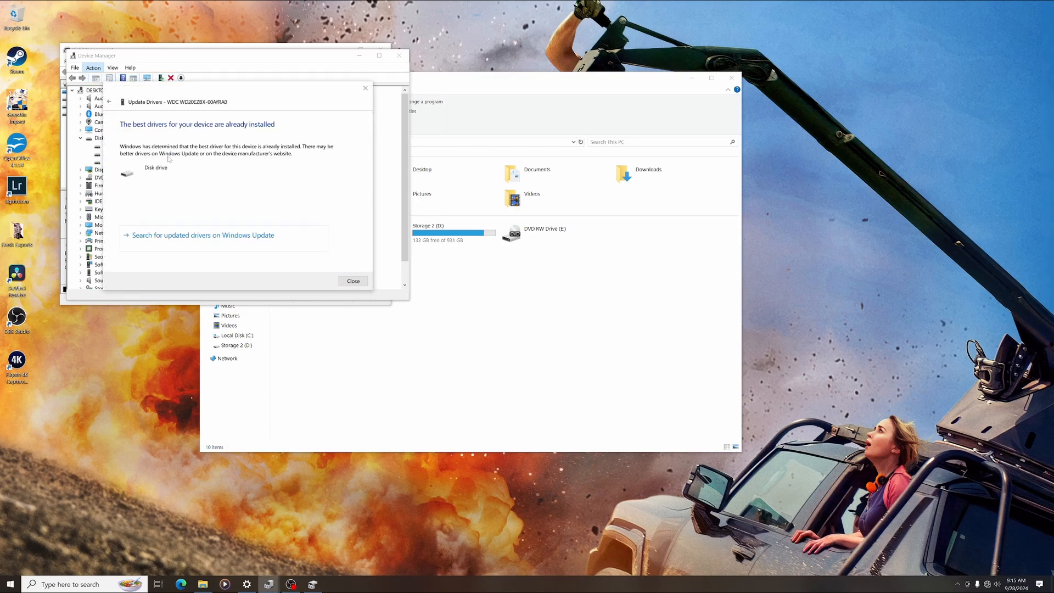
mouse_move(229, 197)
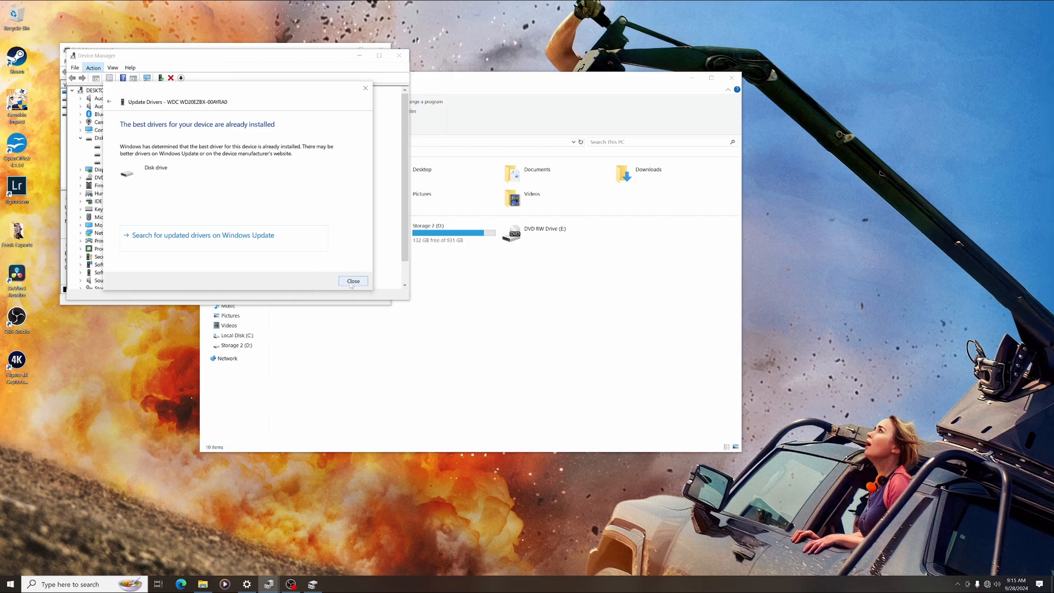
click(353, 281)
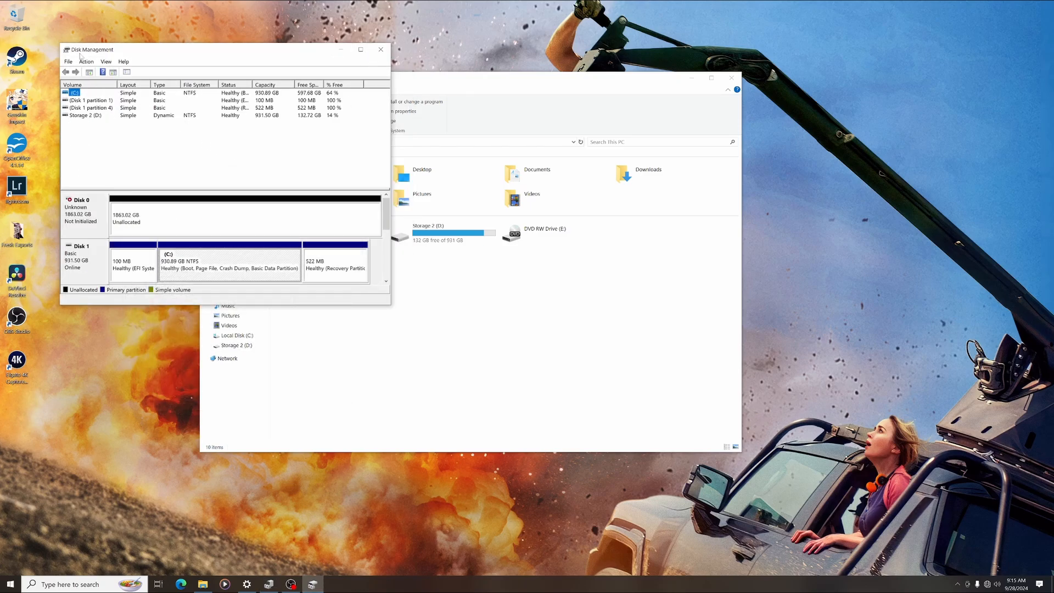
click(88, 61)
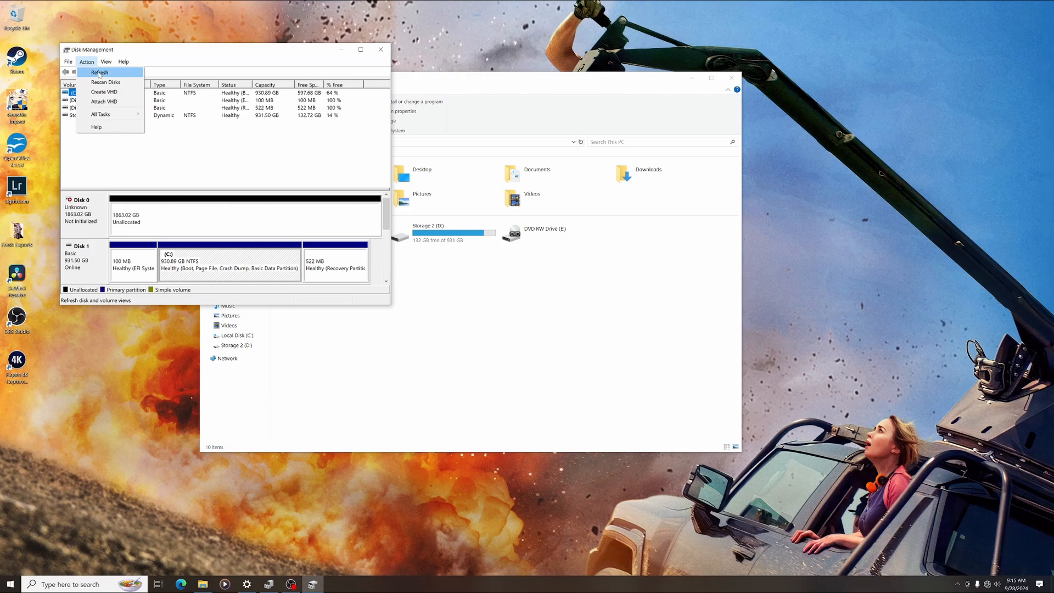
mouse_move(105, 82)
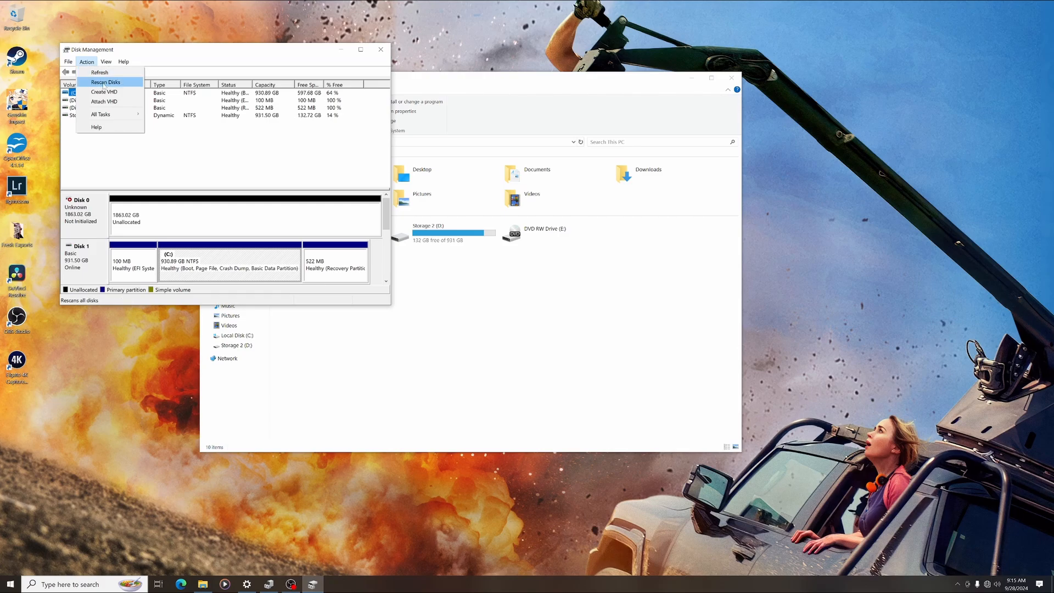
mouse_move(99, 72)
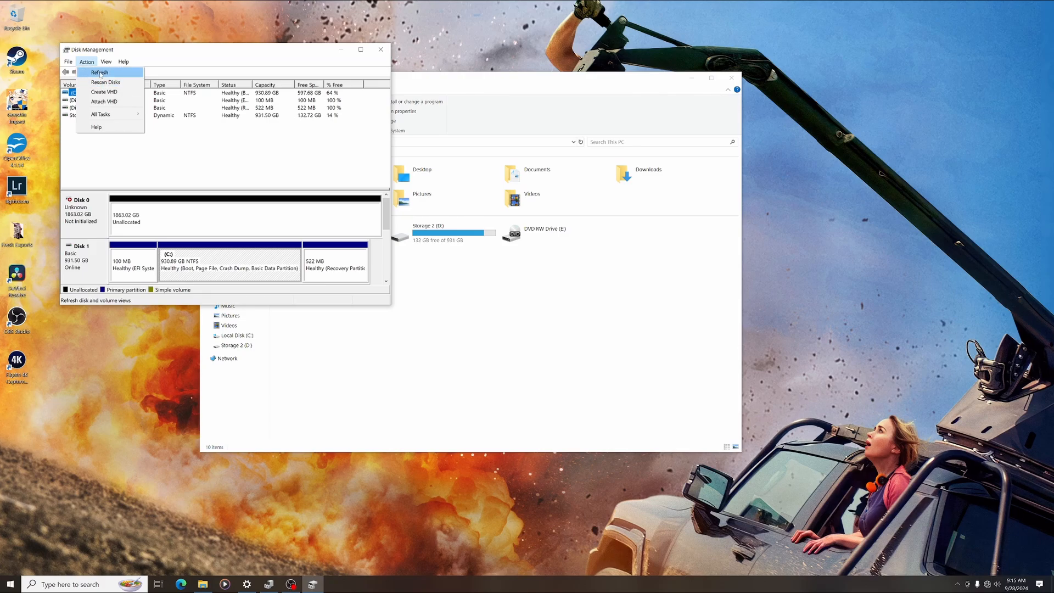
click(98, 73)
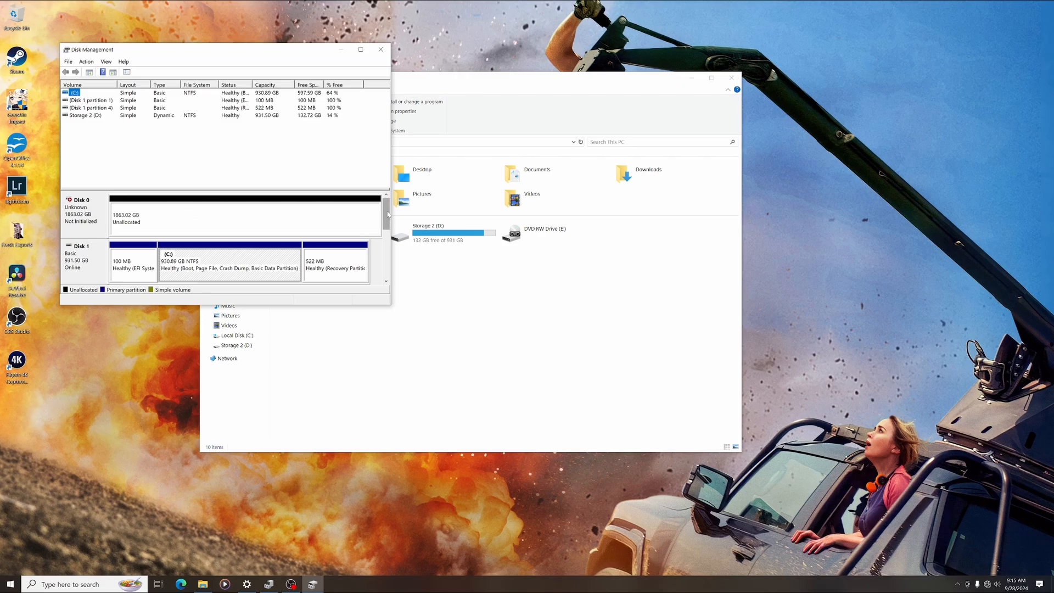
mouse_move(281, 209)
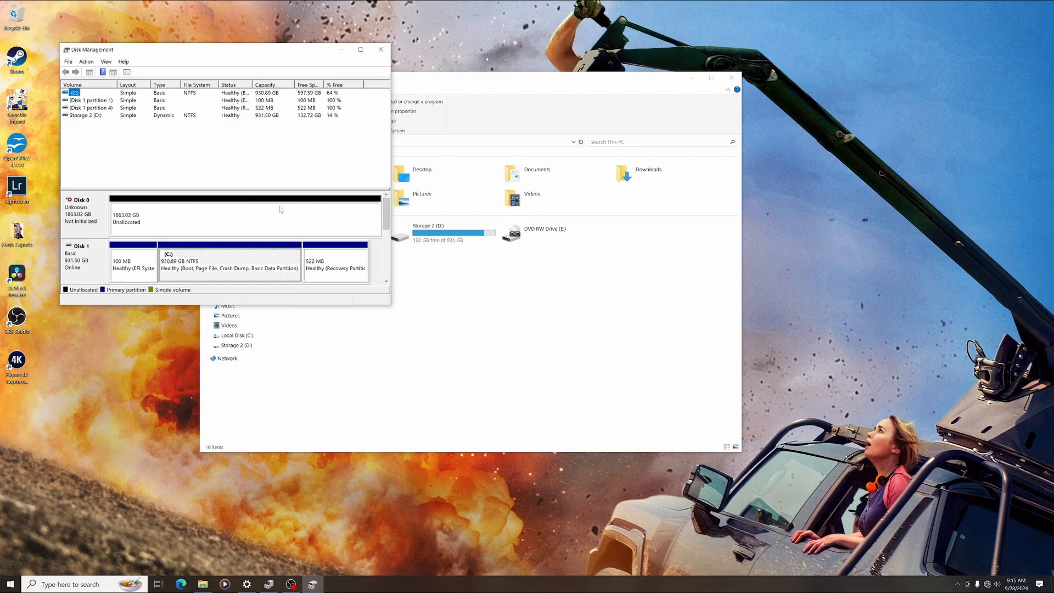
mouse_move(284, 204)
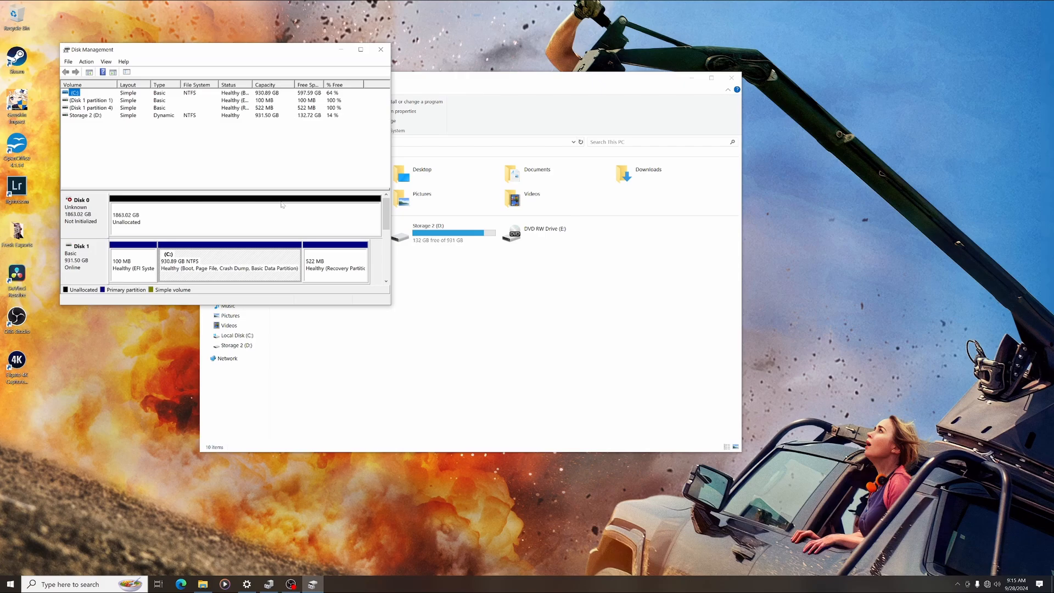
scroll(down, 3)
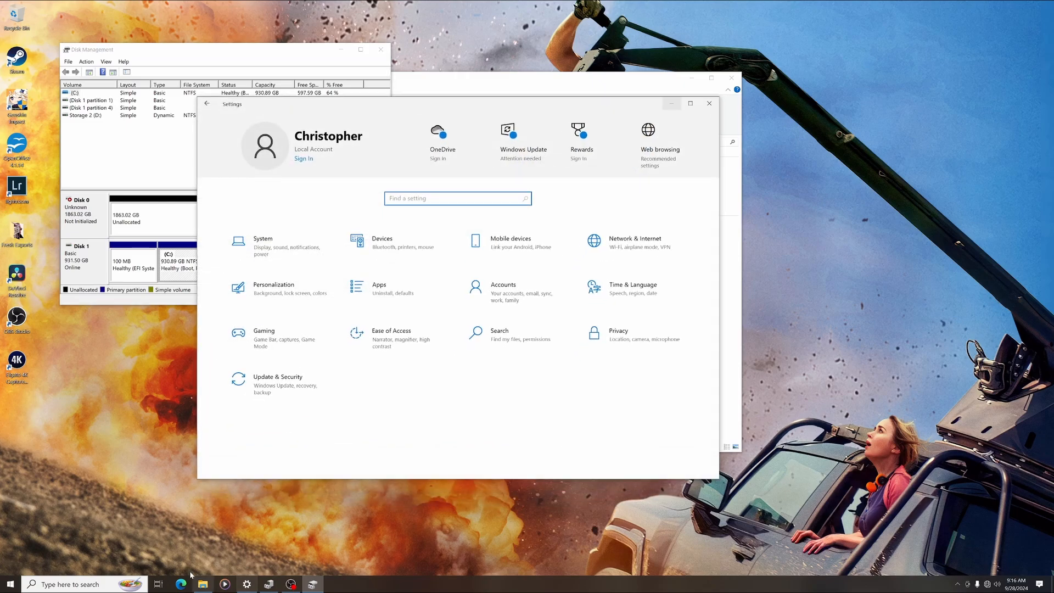
mouse_move(277, 247)
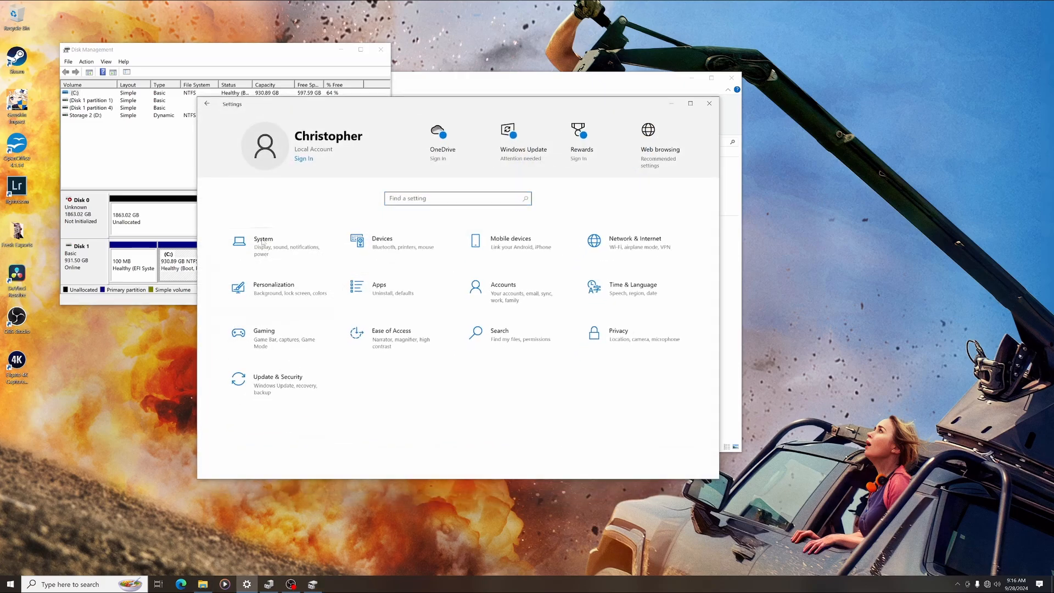
Go to System > Storage and scroll down to More storage settings
click(262, 241)
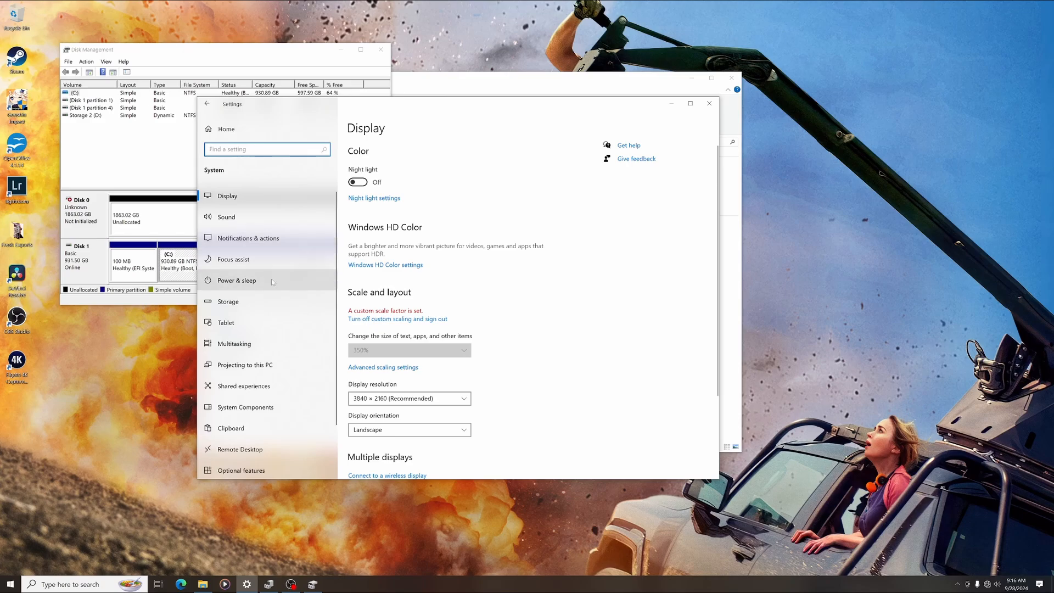
click(227, 301)
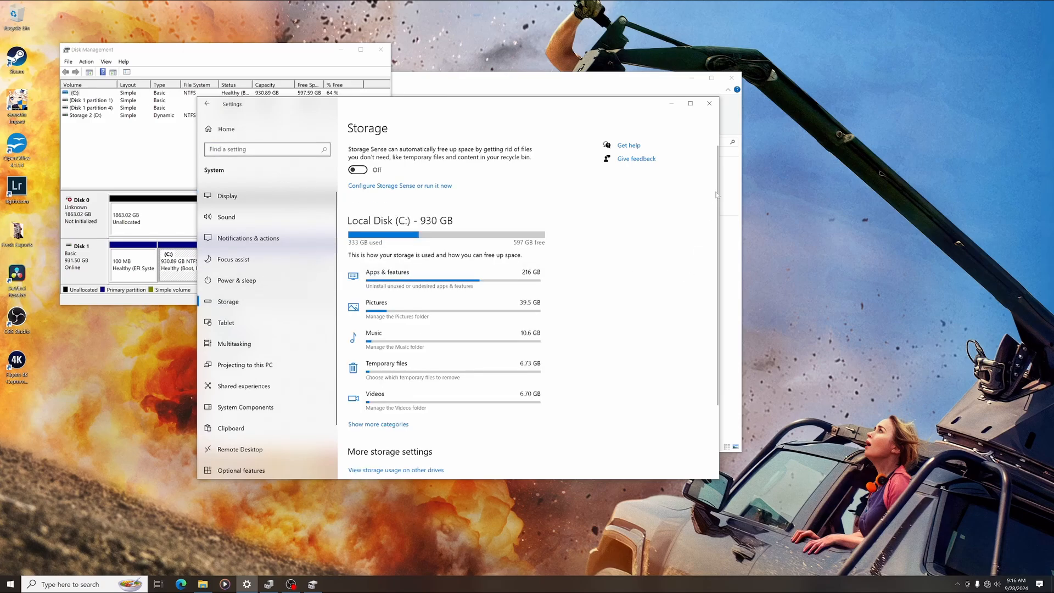
scroll(down, 3)
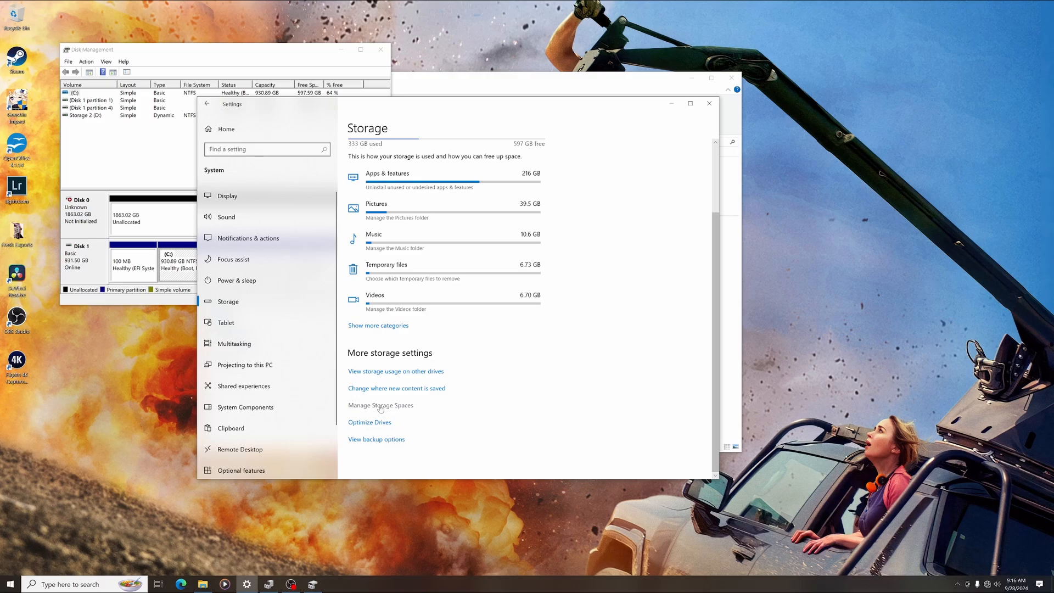
click(381, 405)
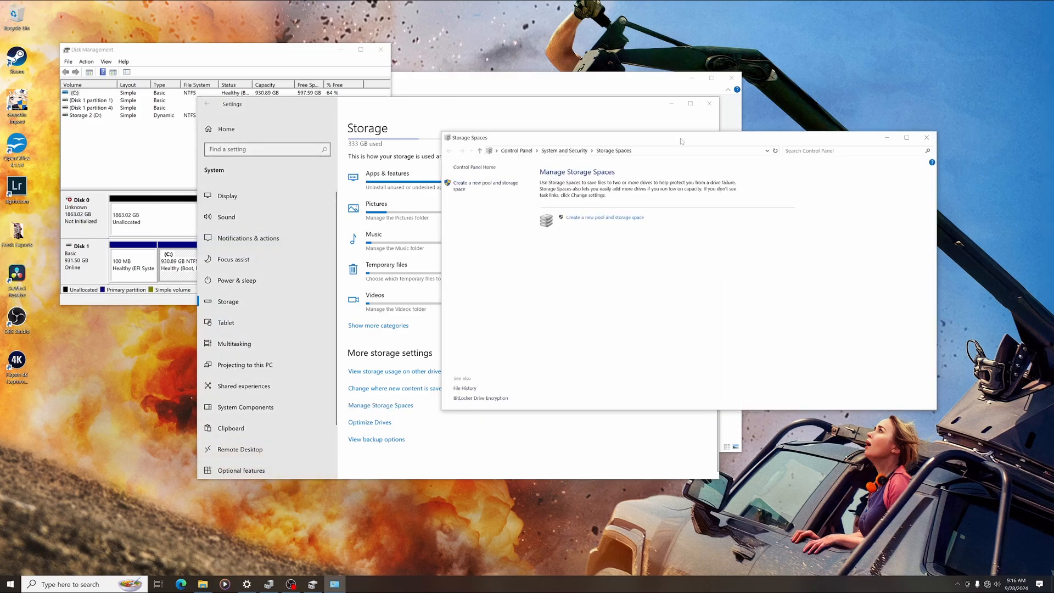
drag(681, 137, 604, 137)
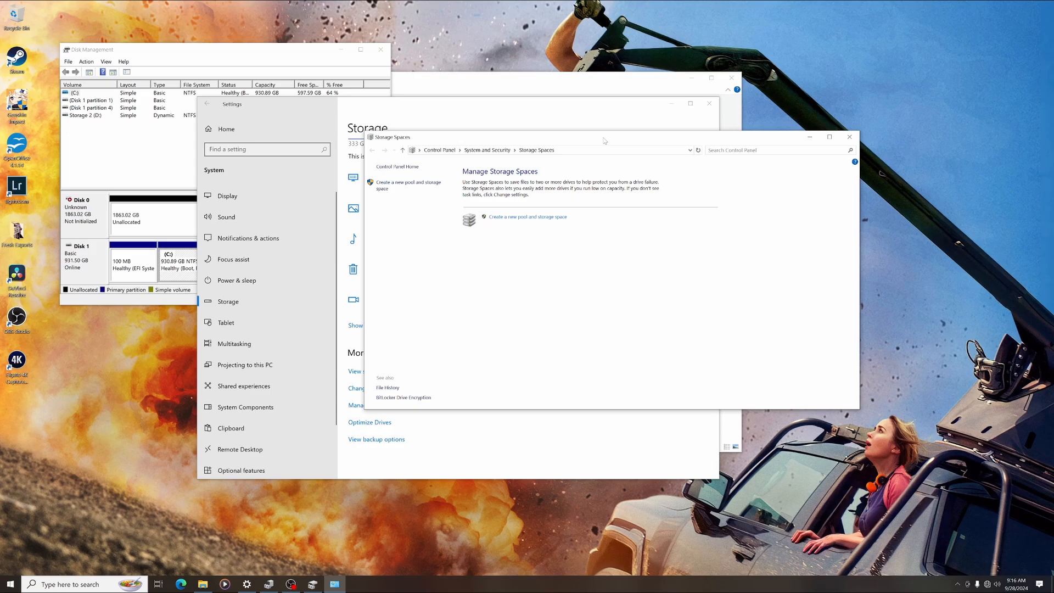
mouse_move(528, 217)
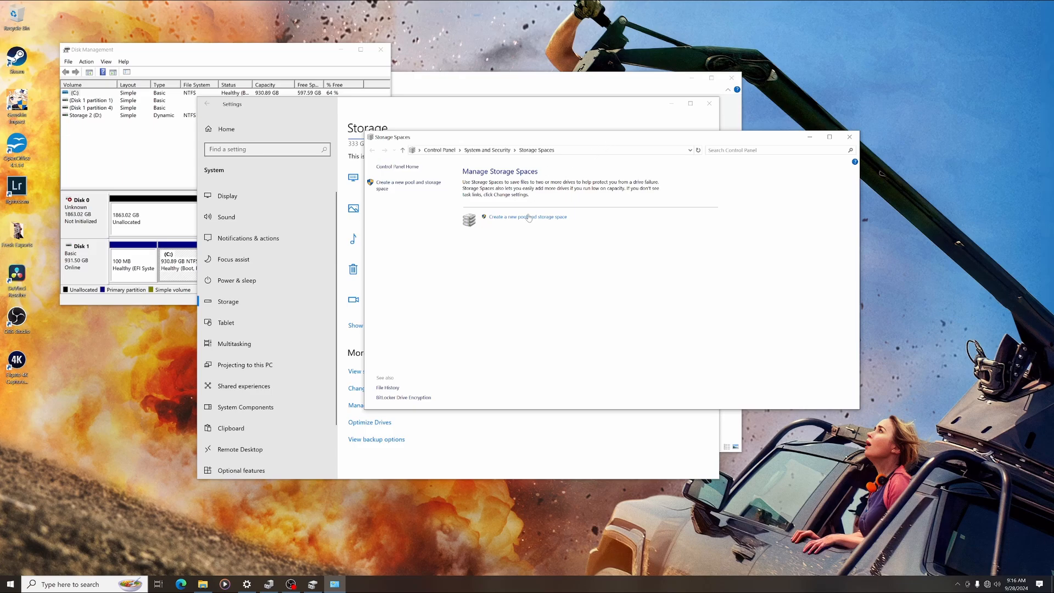
click(527, 216)
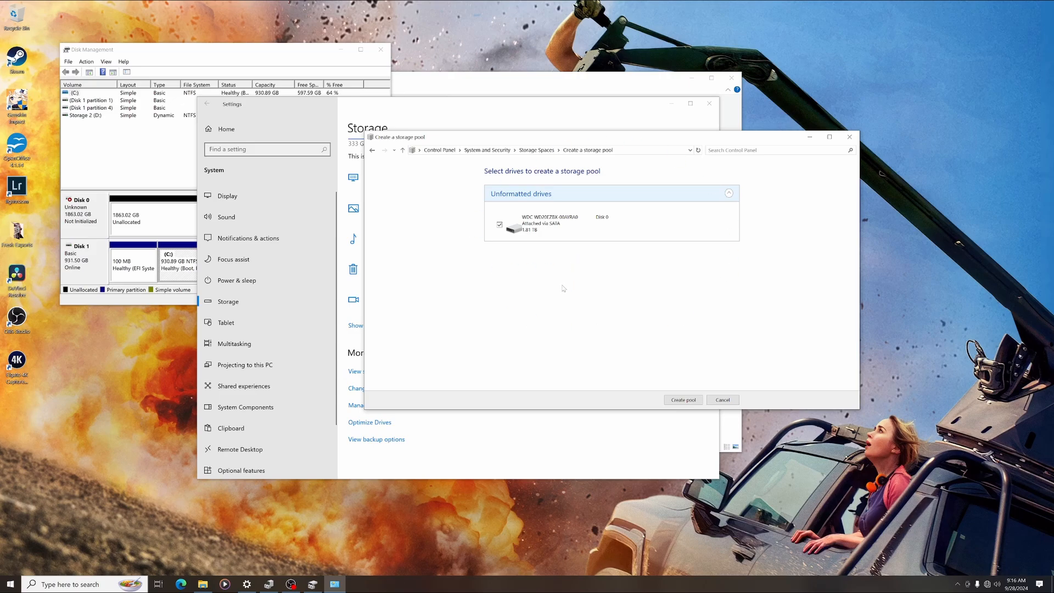
mouse_move(746, 225)
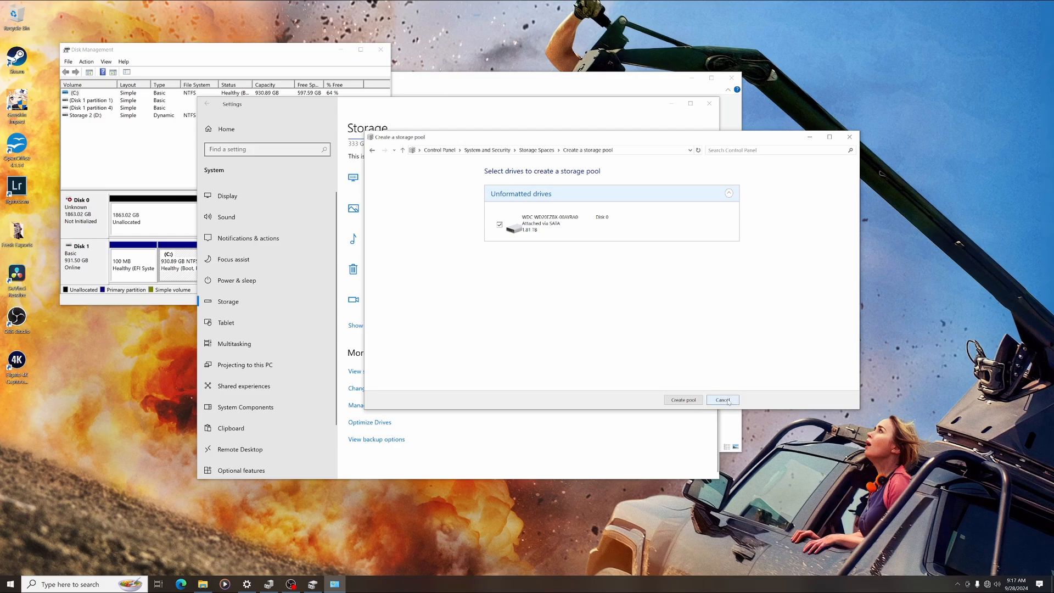
click(723, 399)
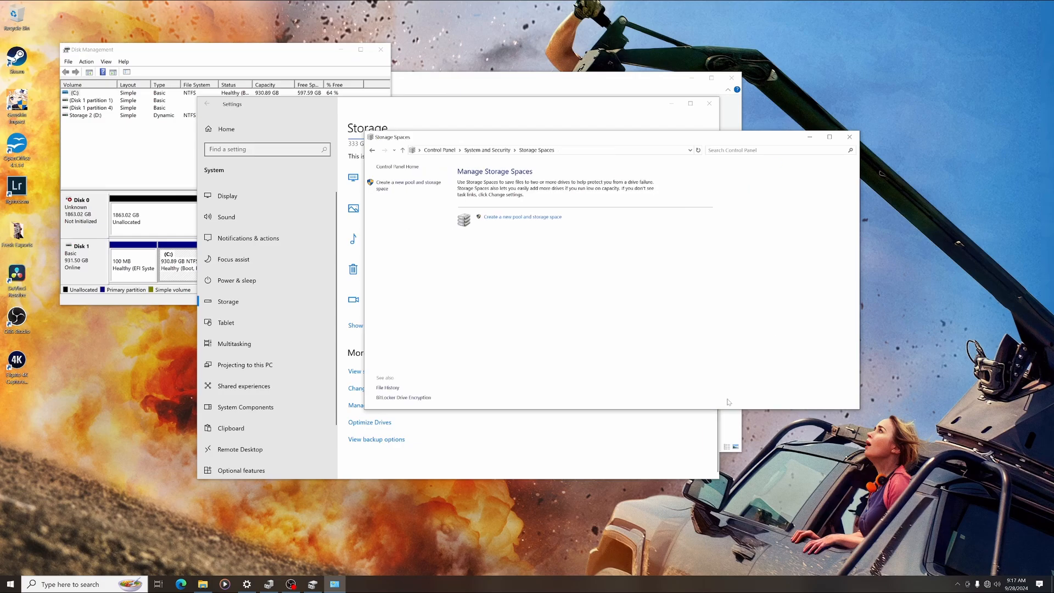
click(849, 136)
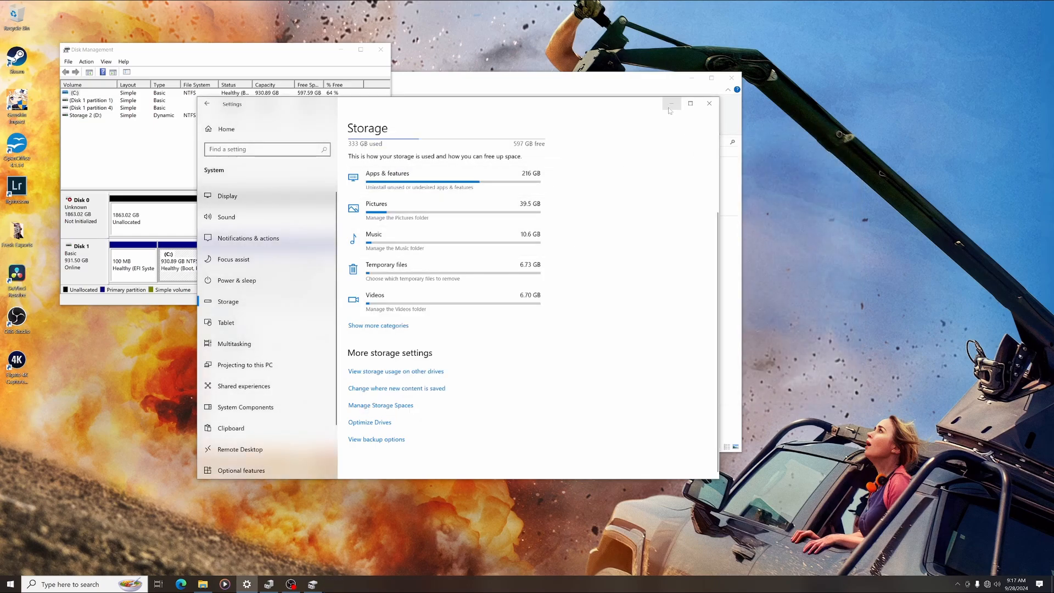
click(670, 104)
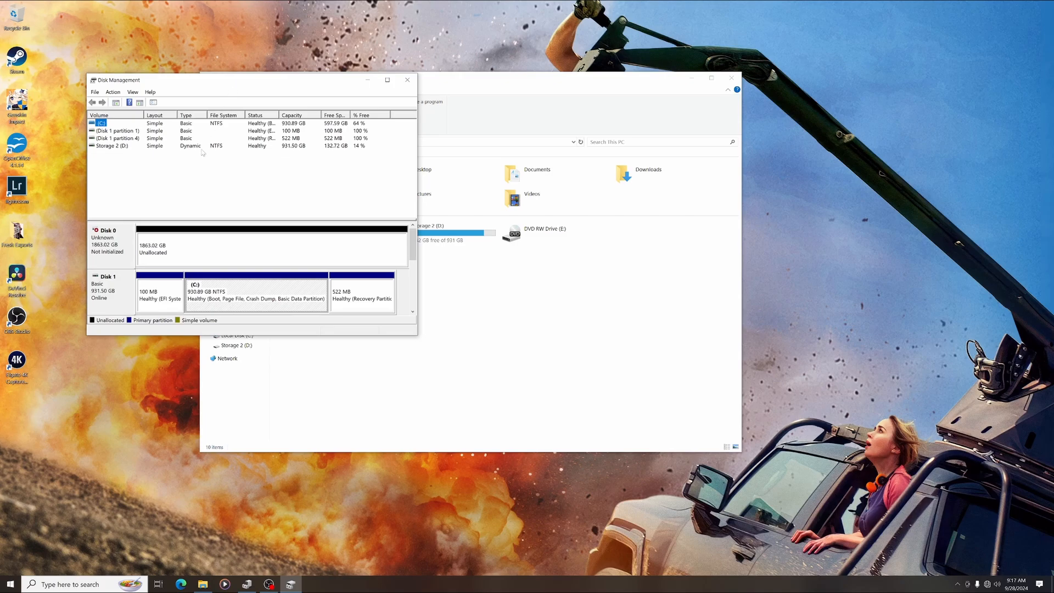
click(112, 92)
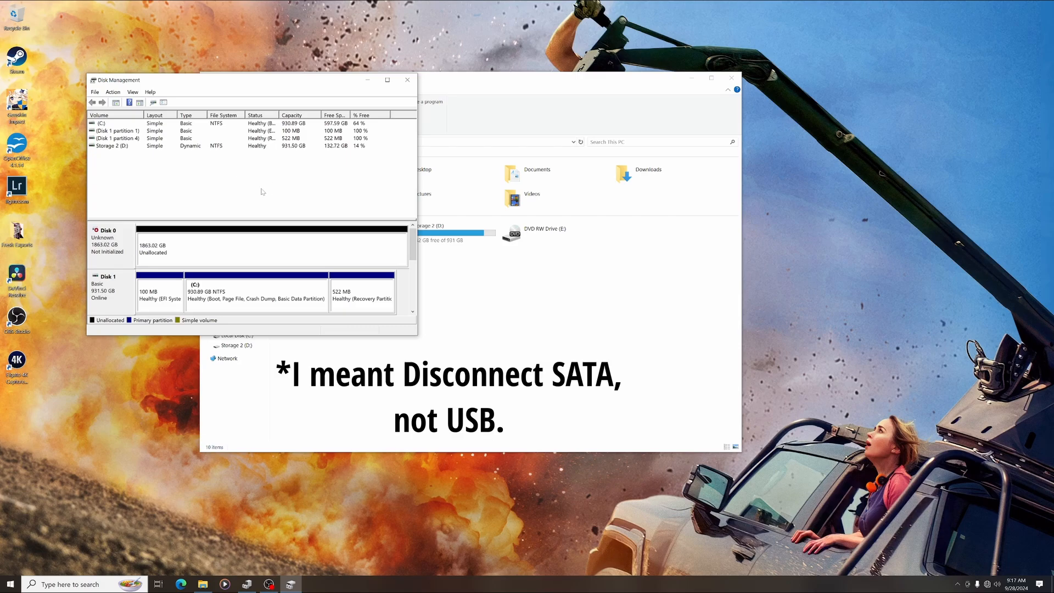
mouse_move(269, 190)
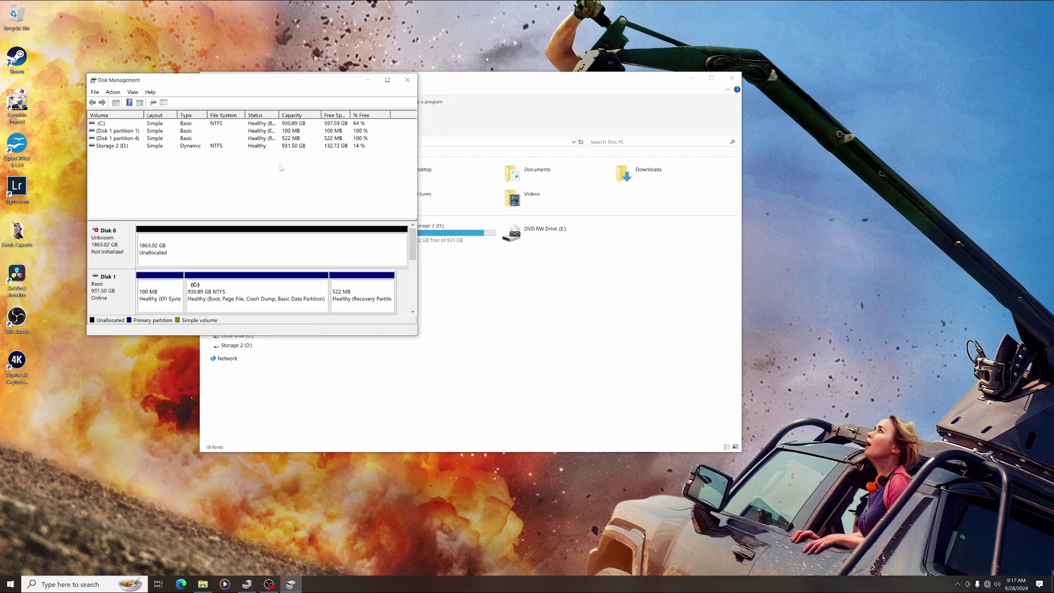
scroll(down, 3)
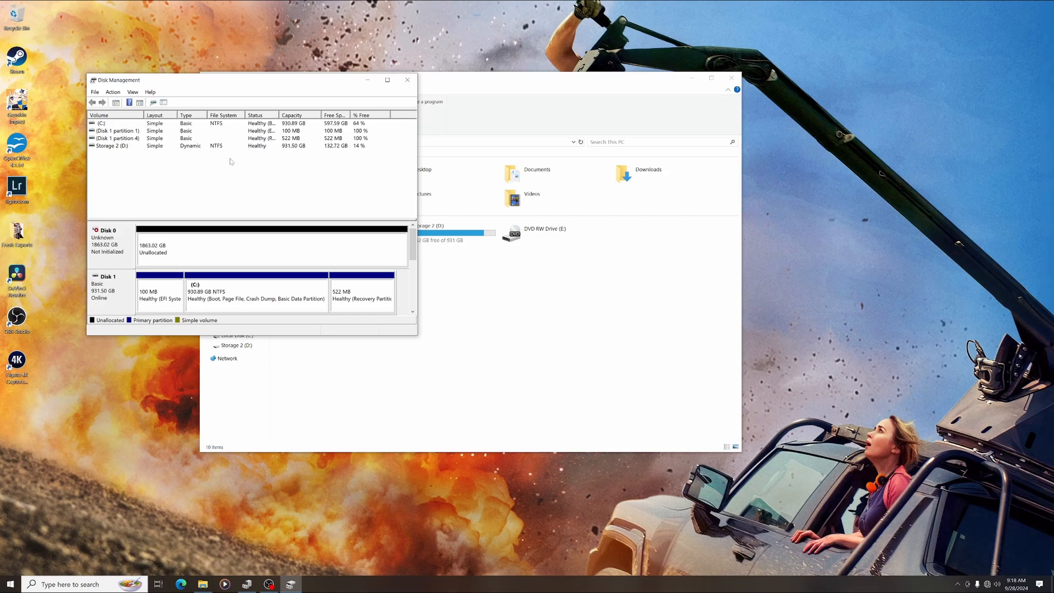
mouse_move(225, 91)
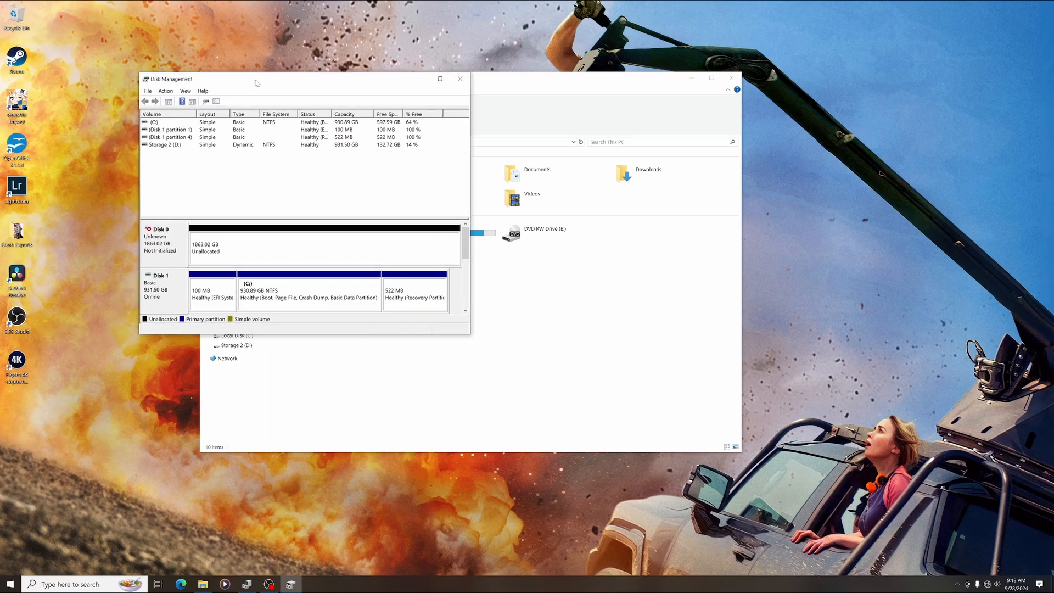
Move the Disk Management window aside and reopen Disk Management
drag(256, 79, 296, 102)
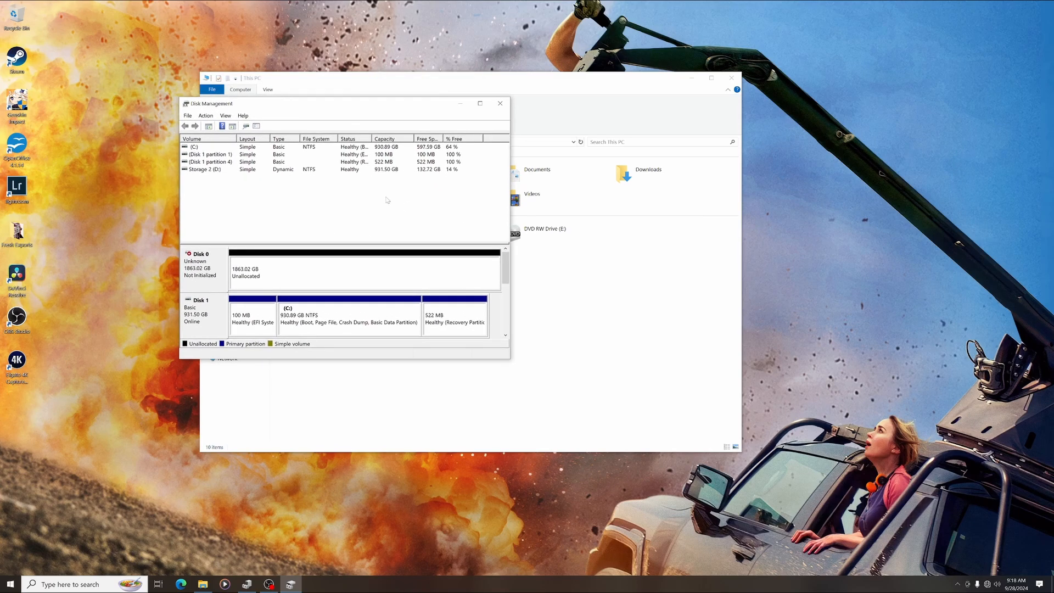
mouse_move(499, 104)
text(disk ma)
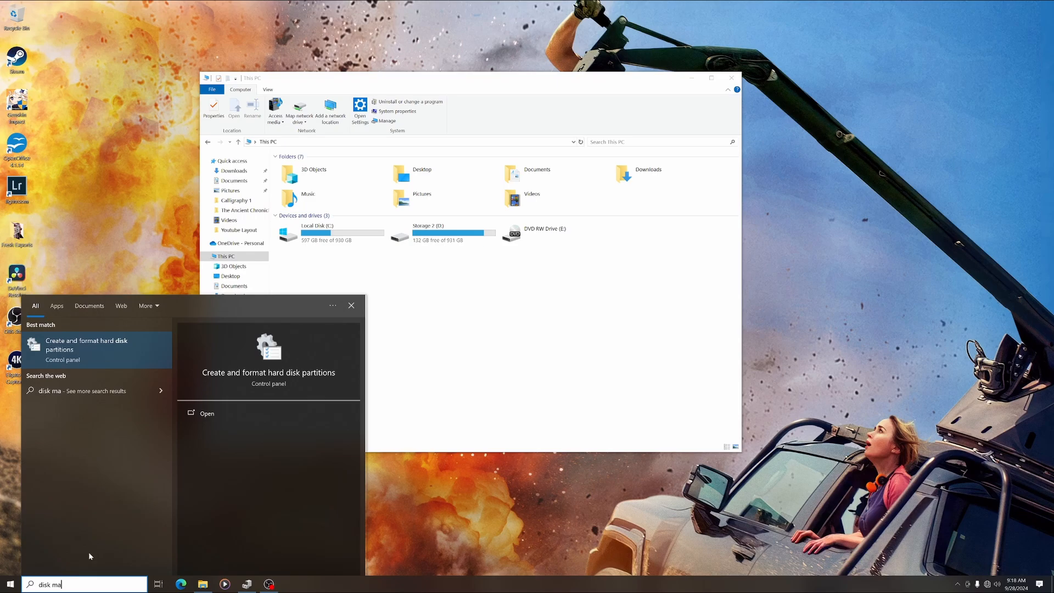
click(87, 344)
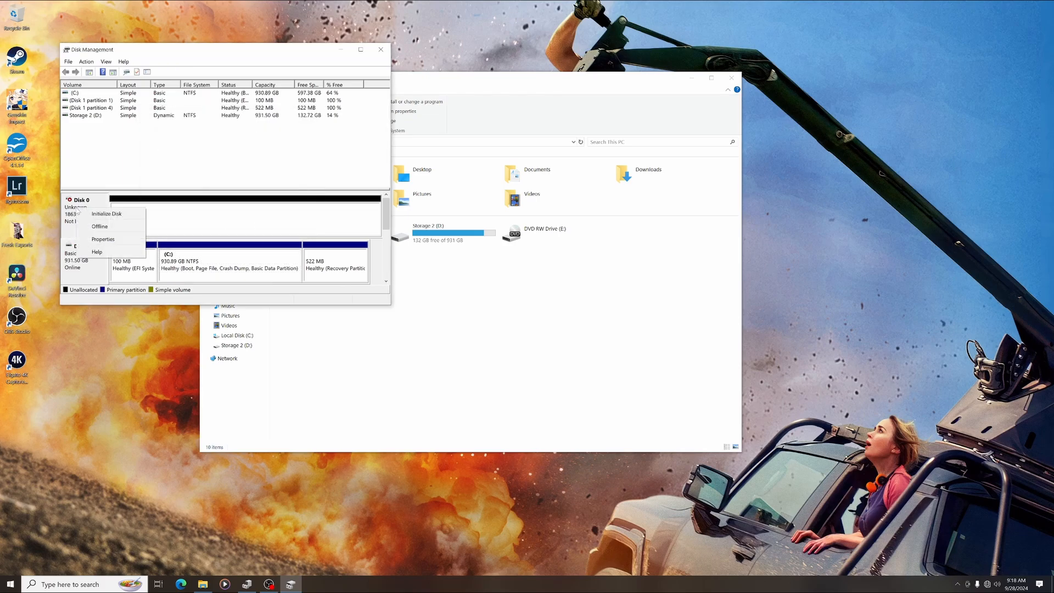
mouse_move(107, 214)
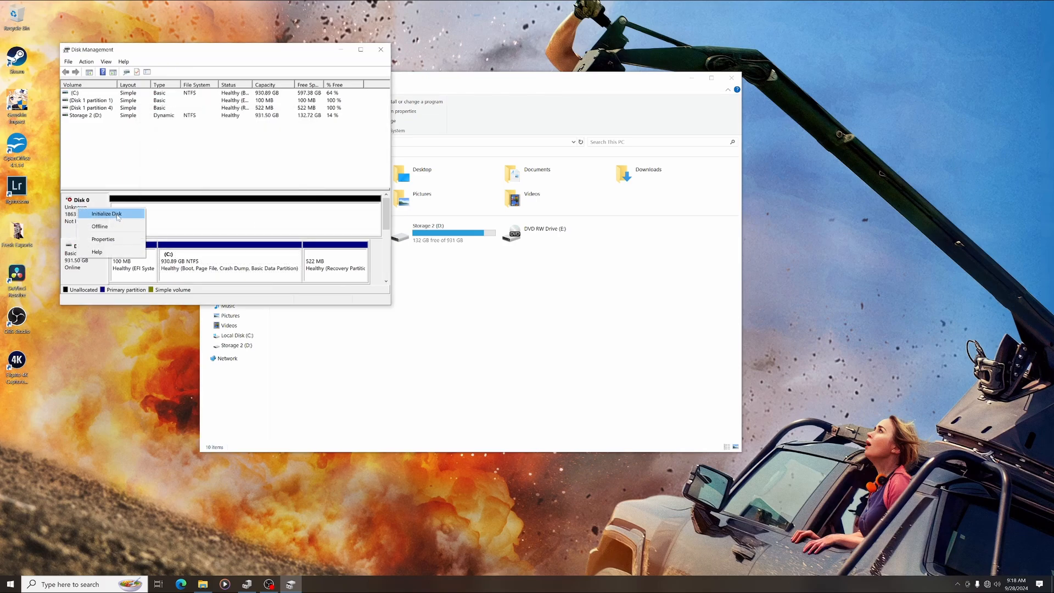
Initialize Disk 0 as GPT, leaving 1863.00 GB unallocated on a Basic, Online disk
click(110, 213)
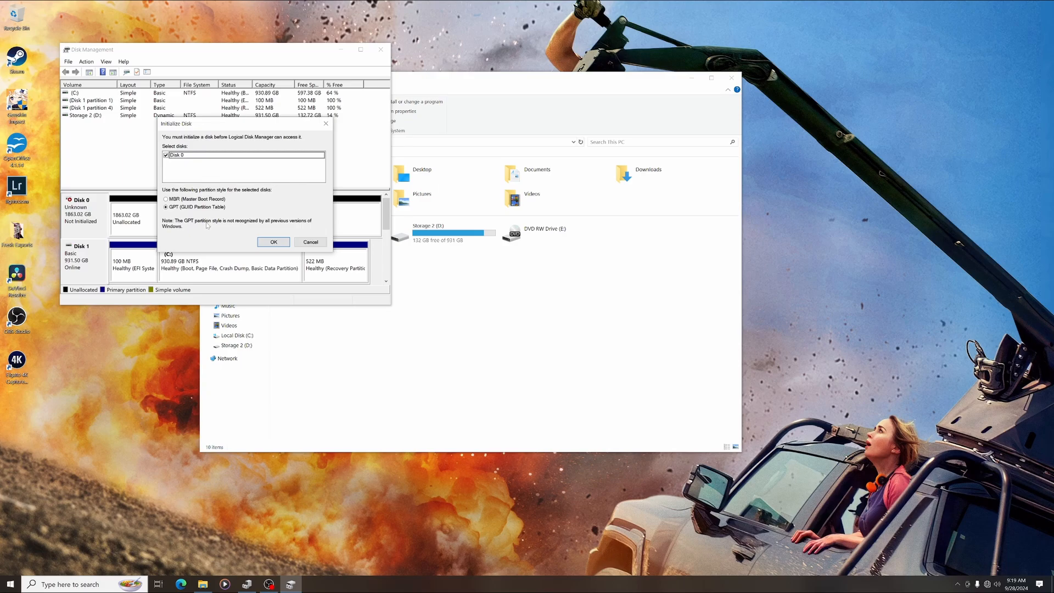
mouse_move(207, 224)
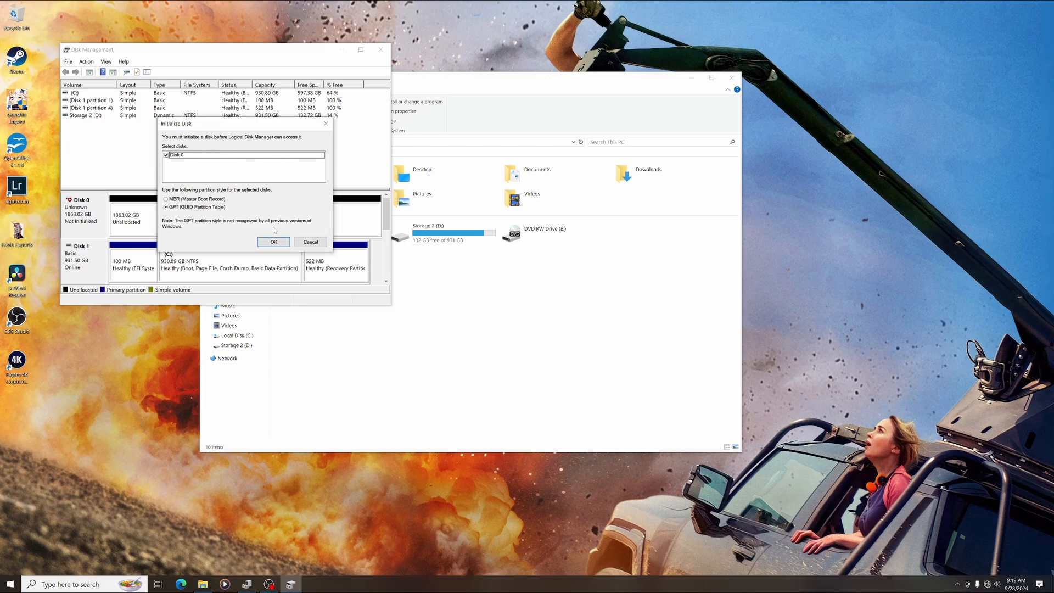
click(273, 241)
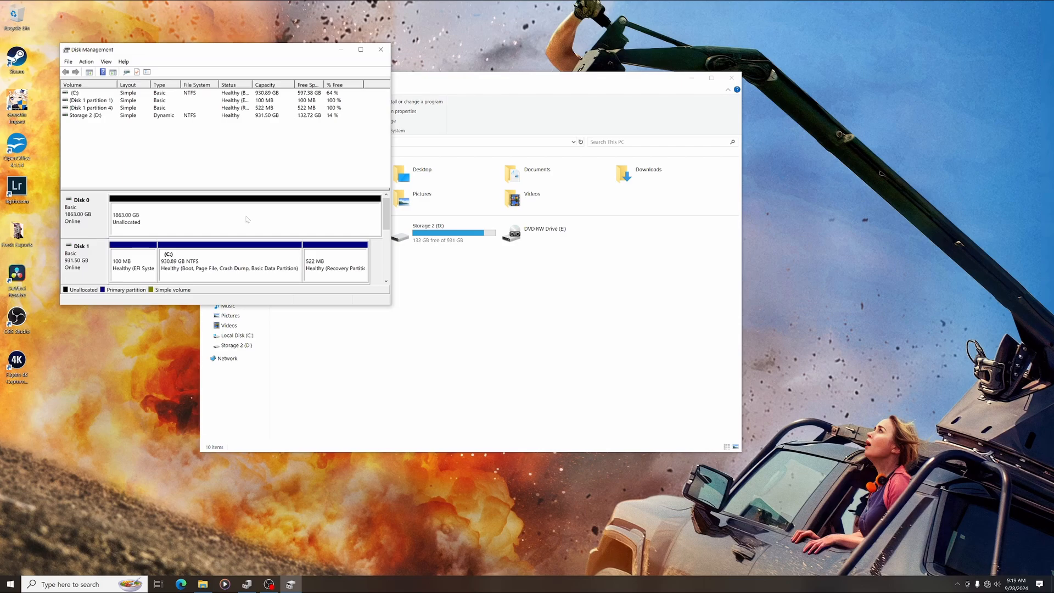
mouse_move(203, 218)
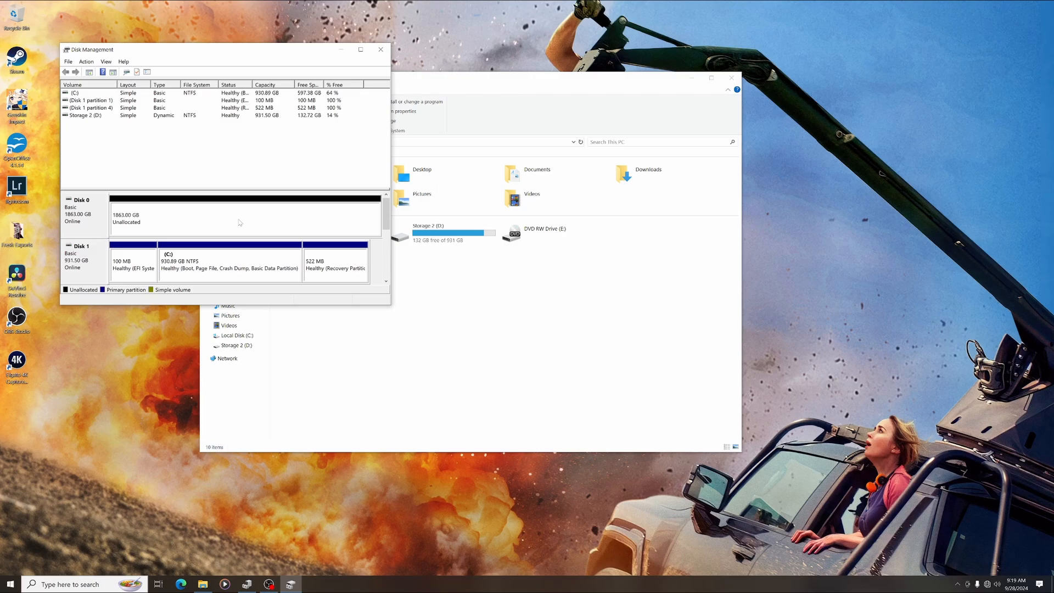
mouse_move(303, 223)
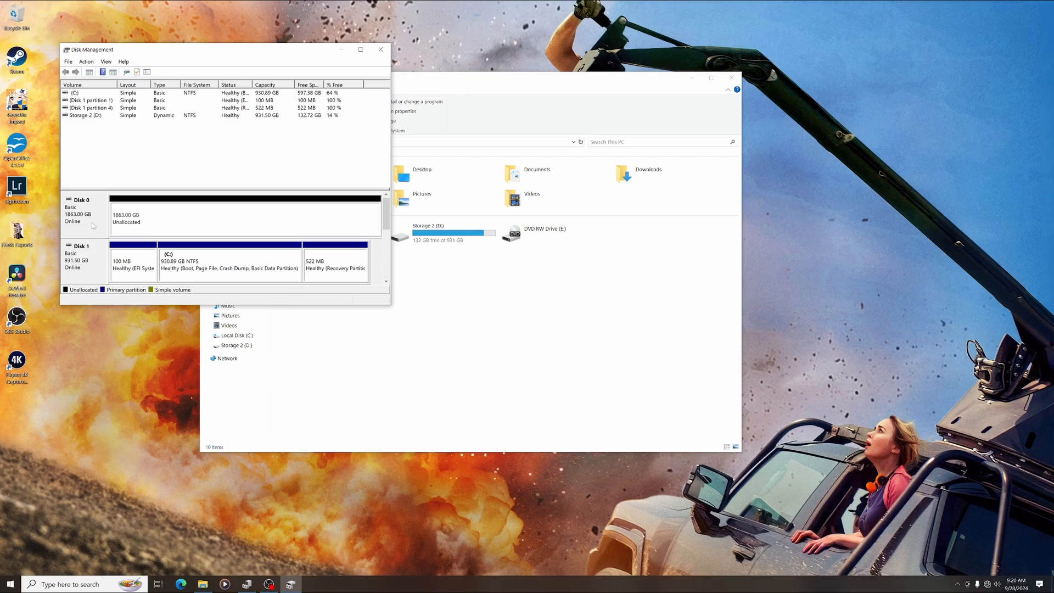
right_click(85, 214)
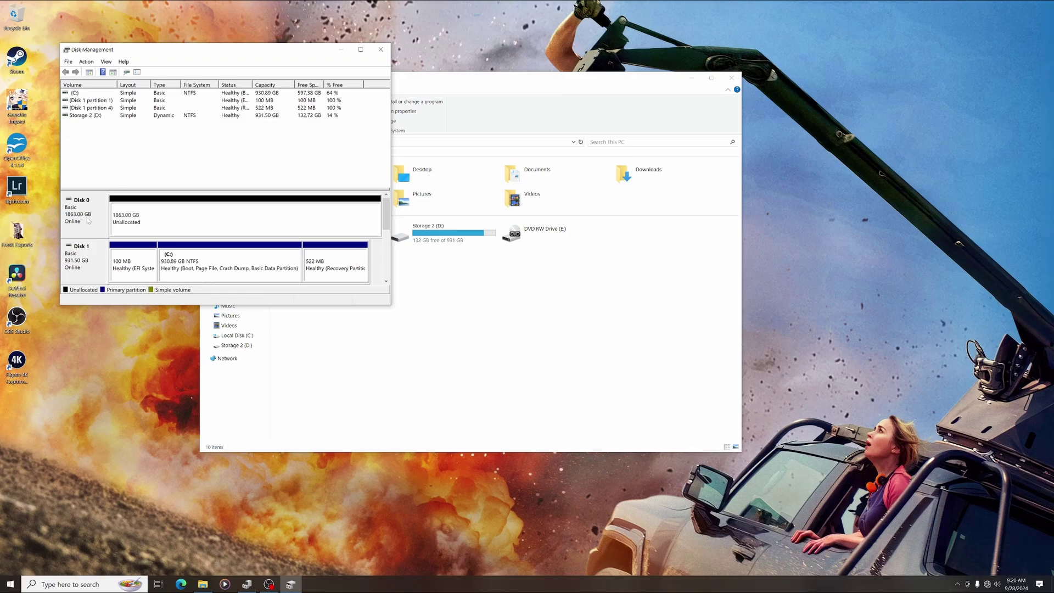
Create a full-size New Simple Volume on the unallocated space with drive letter F
right_click(173, 217)
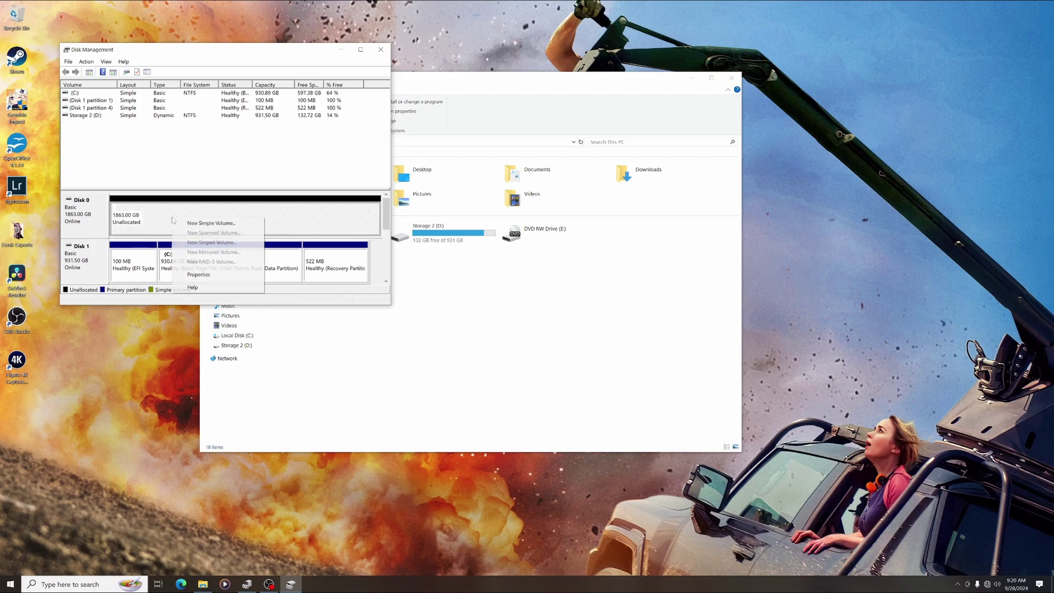
click(210, 223)
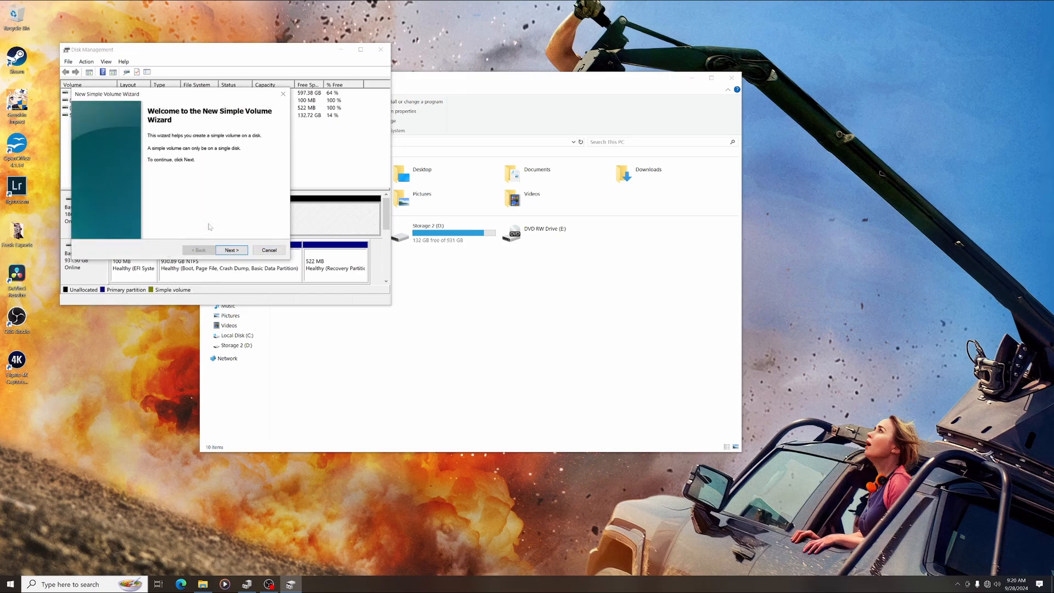
mouse_move(183, 191)
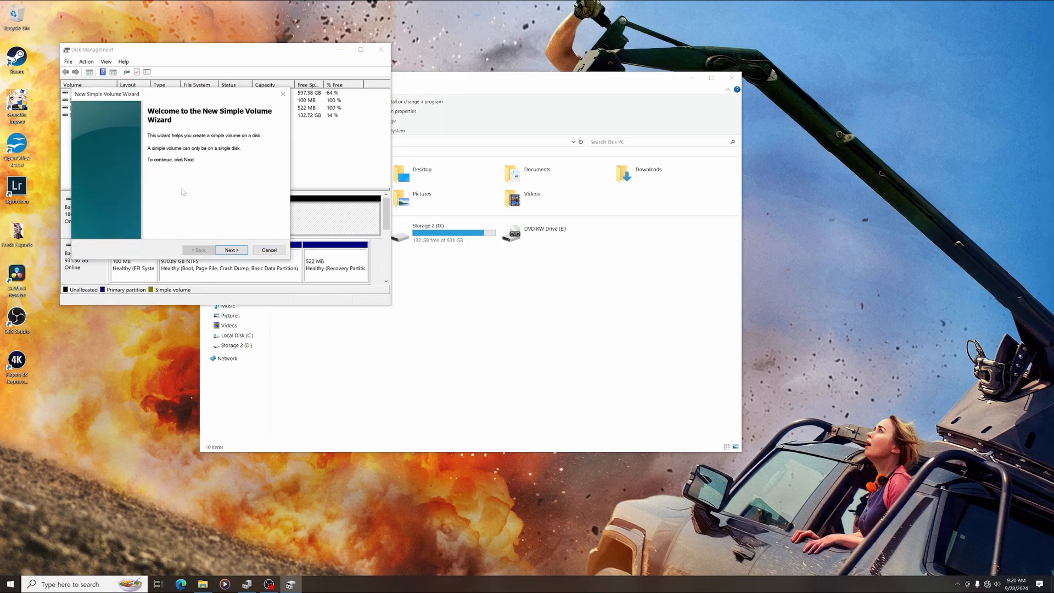
click(231, 250)
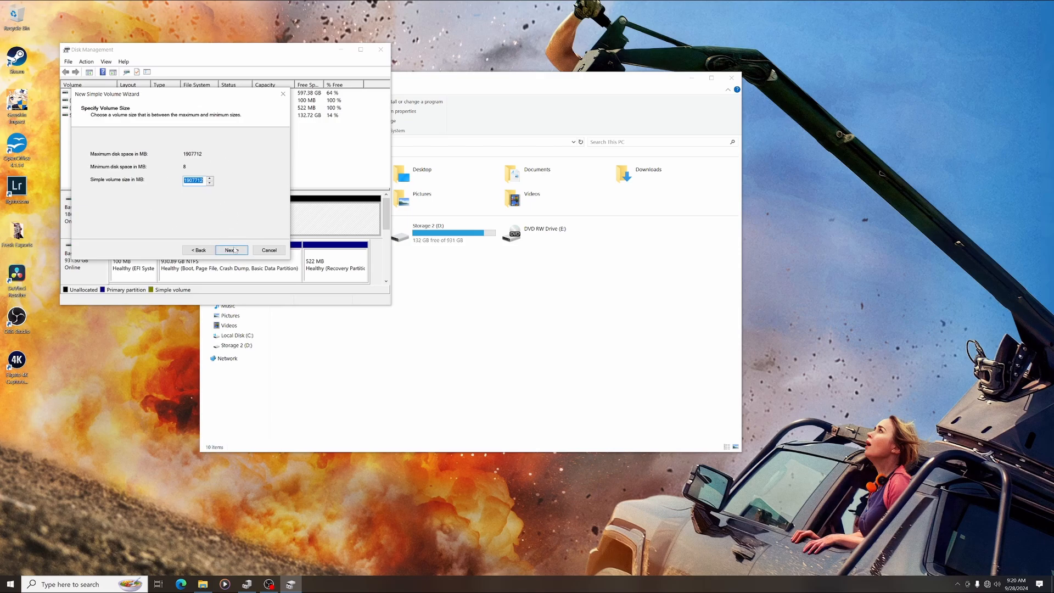
click(231, 250)
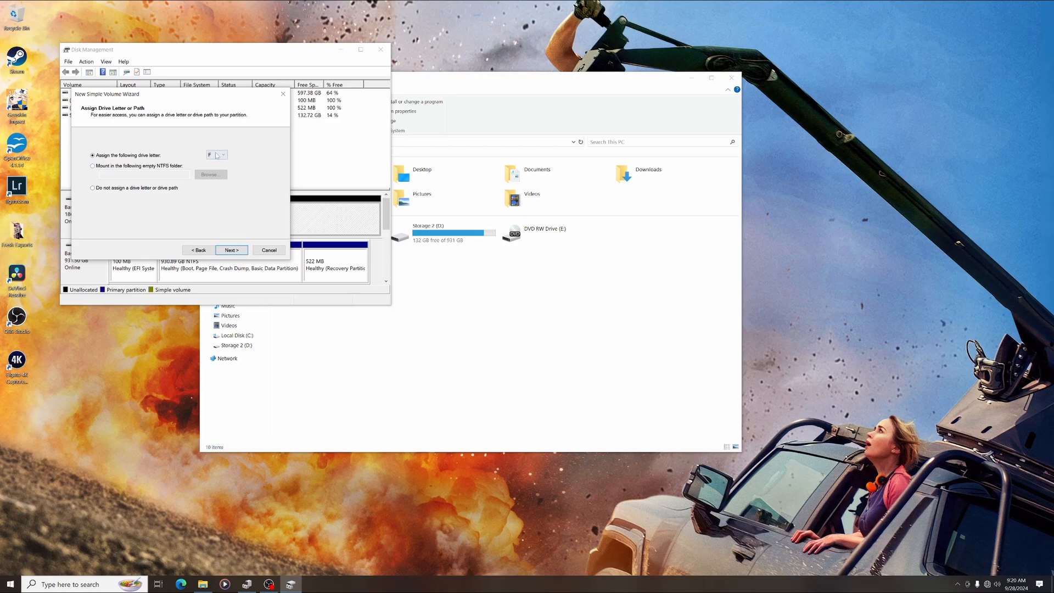
click(223, 155)
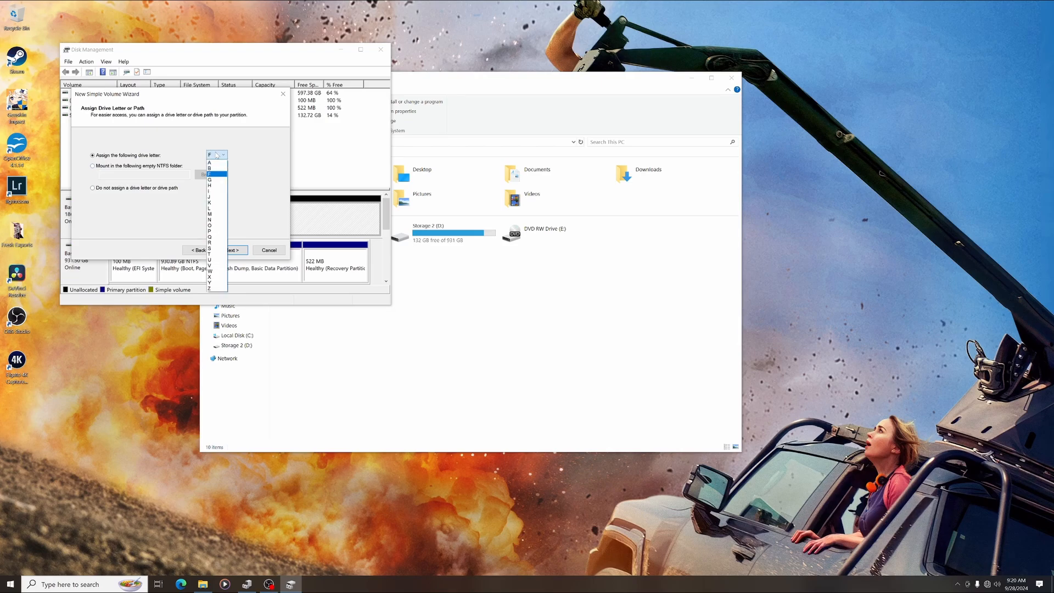
click(214, 173)
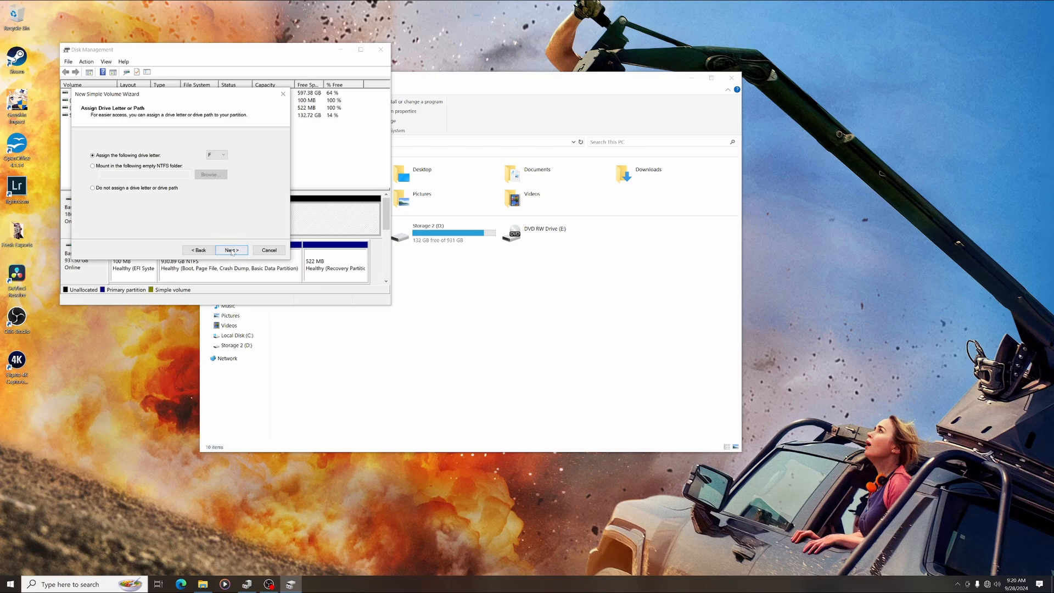
click(232, 249)
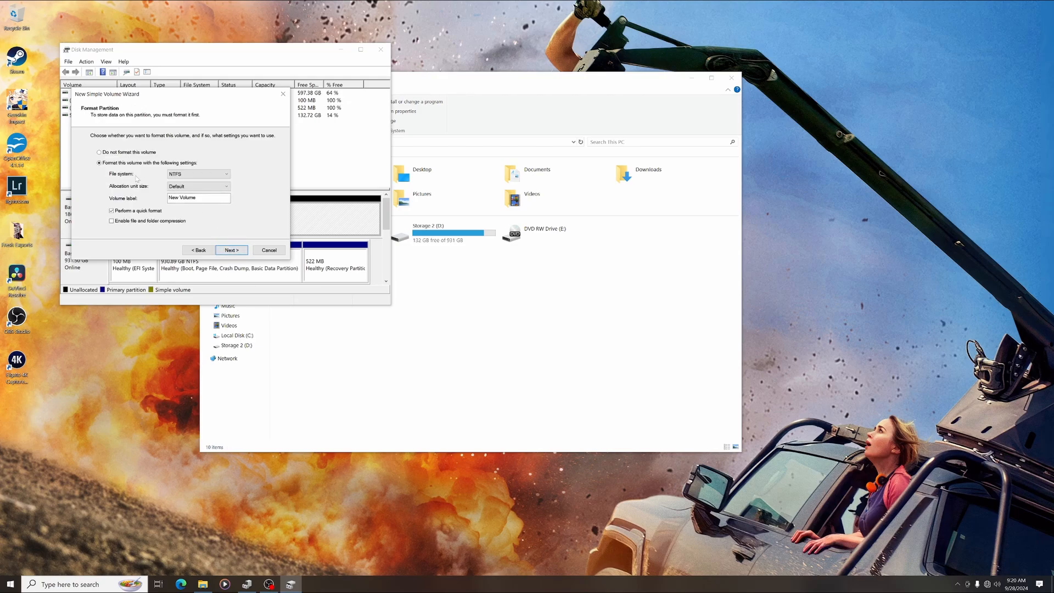
Keep NTFS and default allocation size, and set the volume label to 'Archive'
click(218, 174)
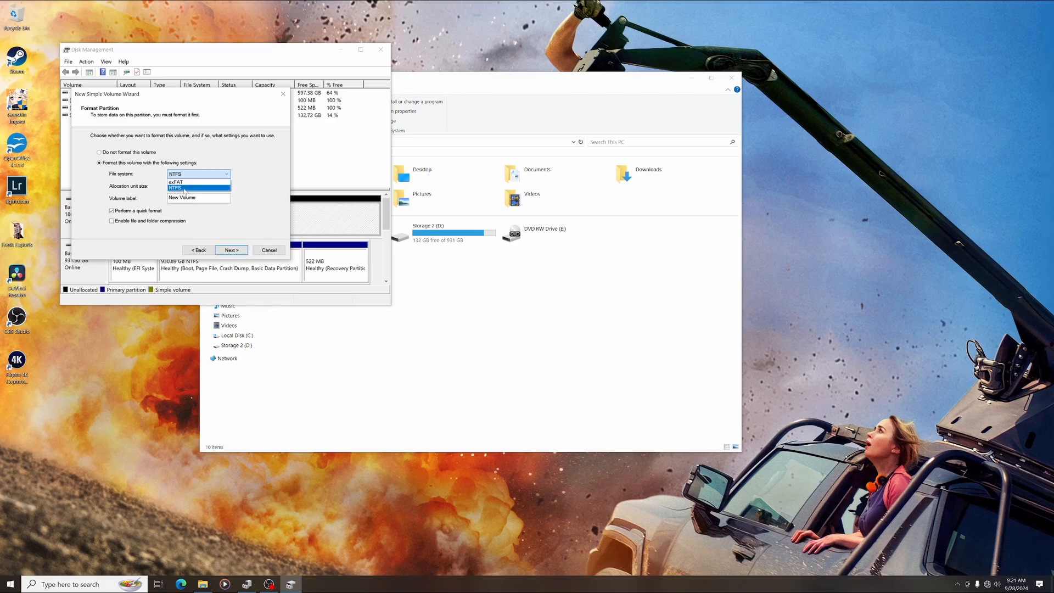
click(194, 188)
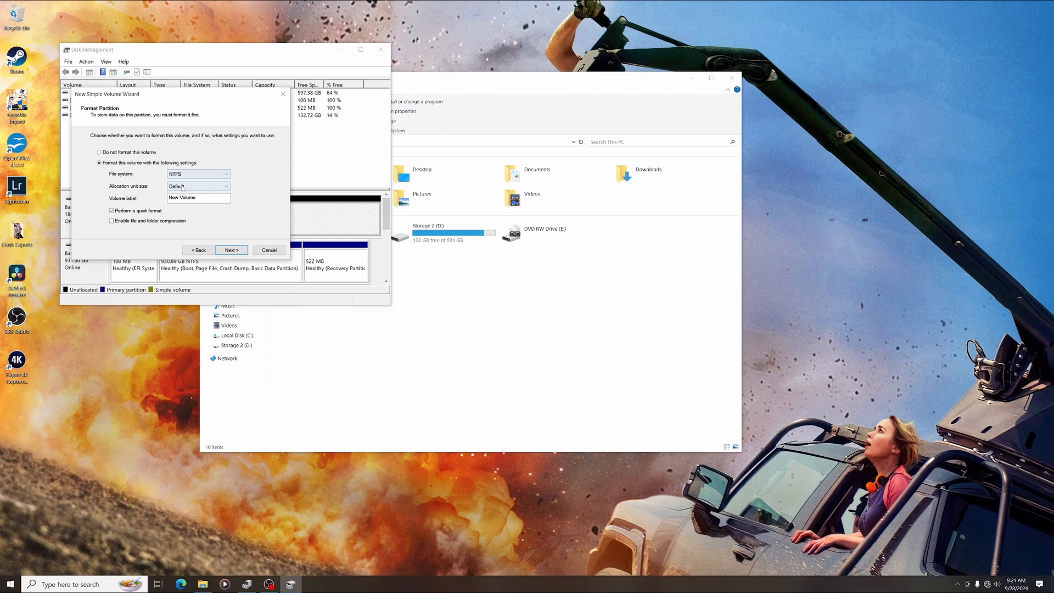
click(219, 186)
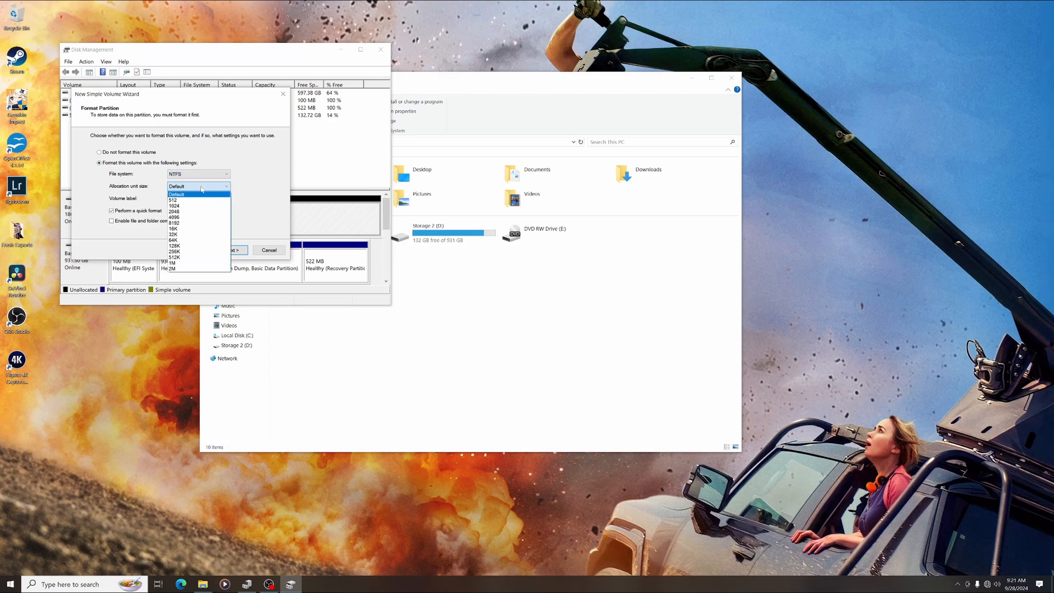
click(177, 194)
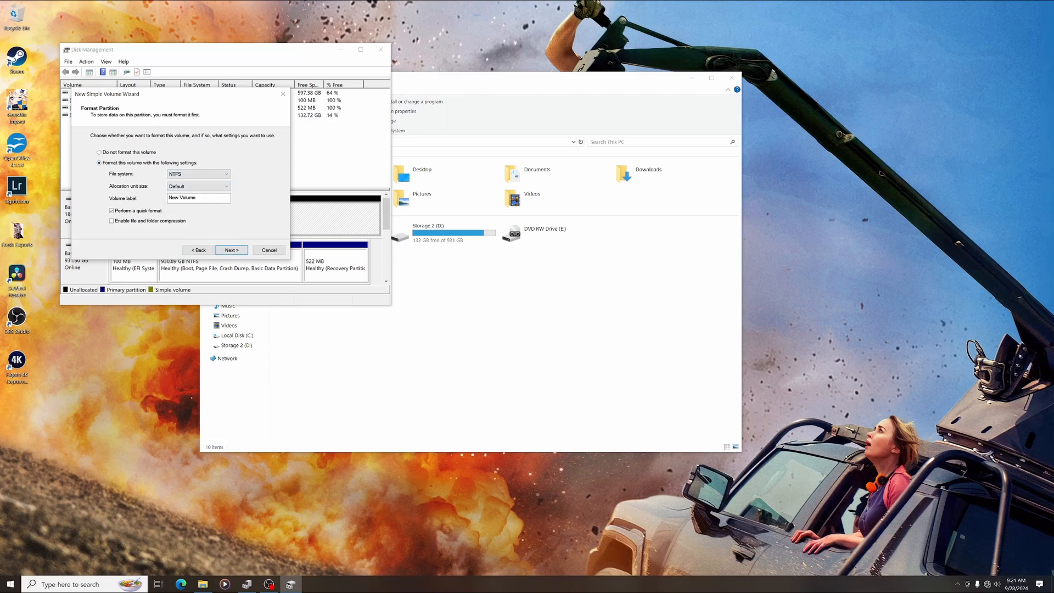
click(199, 198)
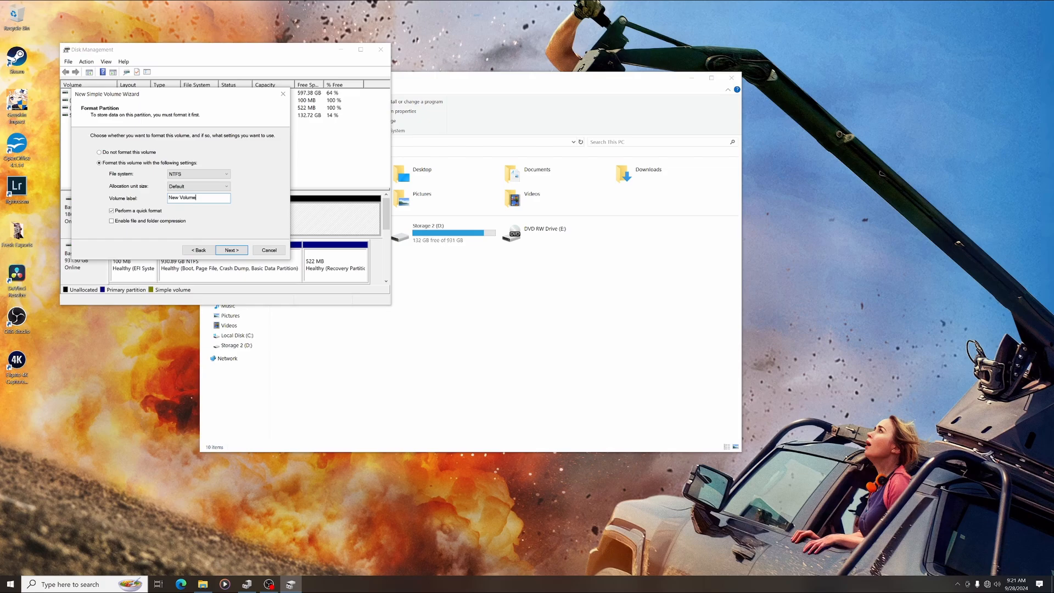
double_click(190, 198)
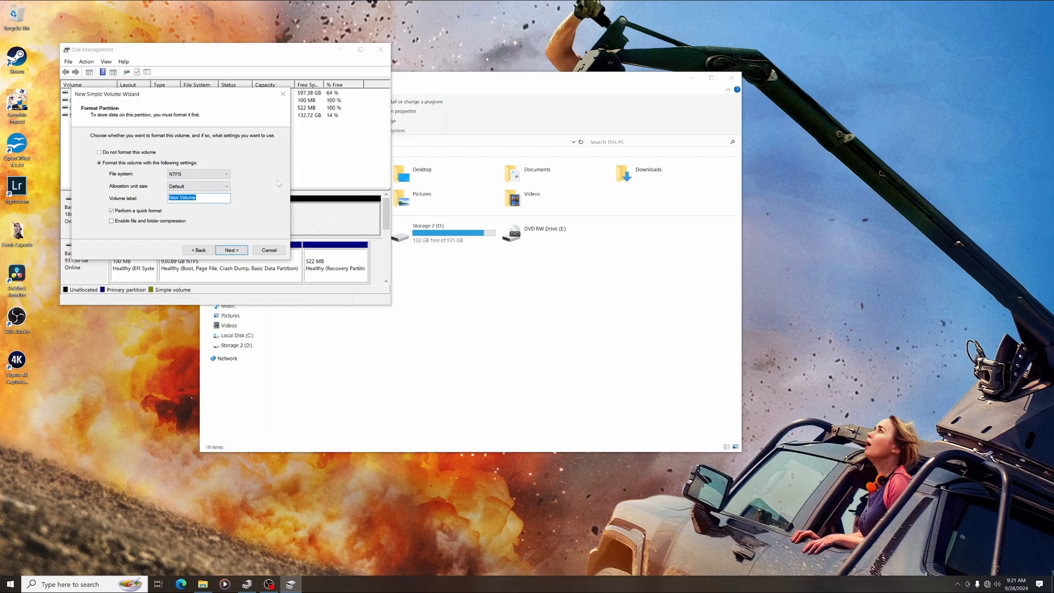
text(A)
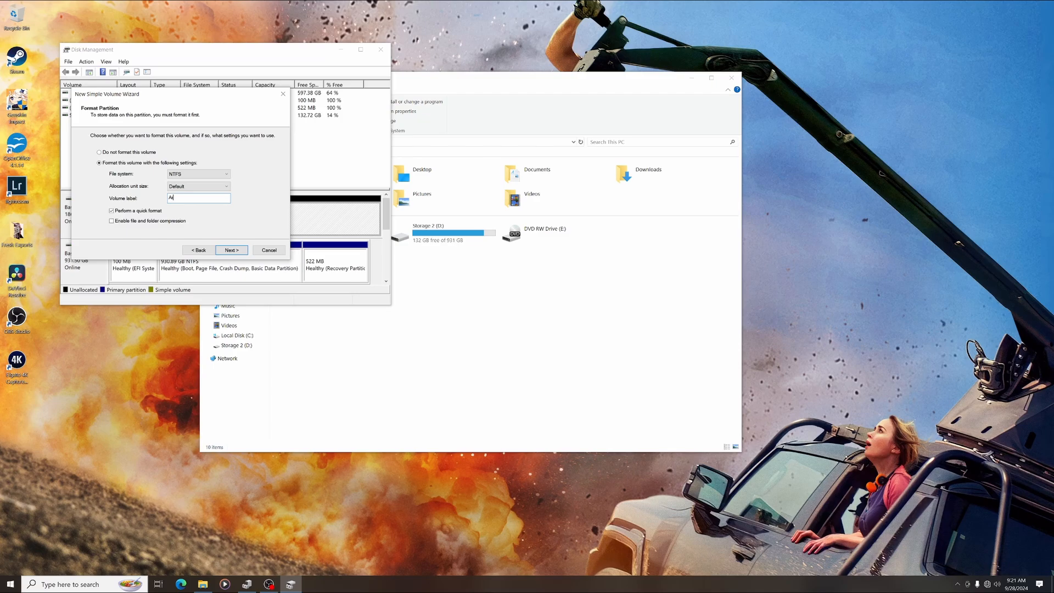
text(rchive)
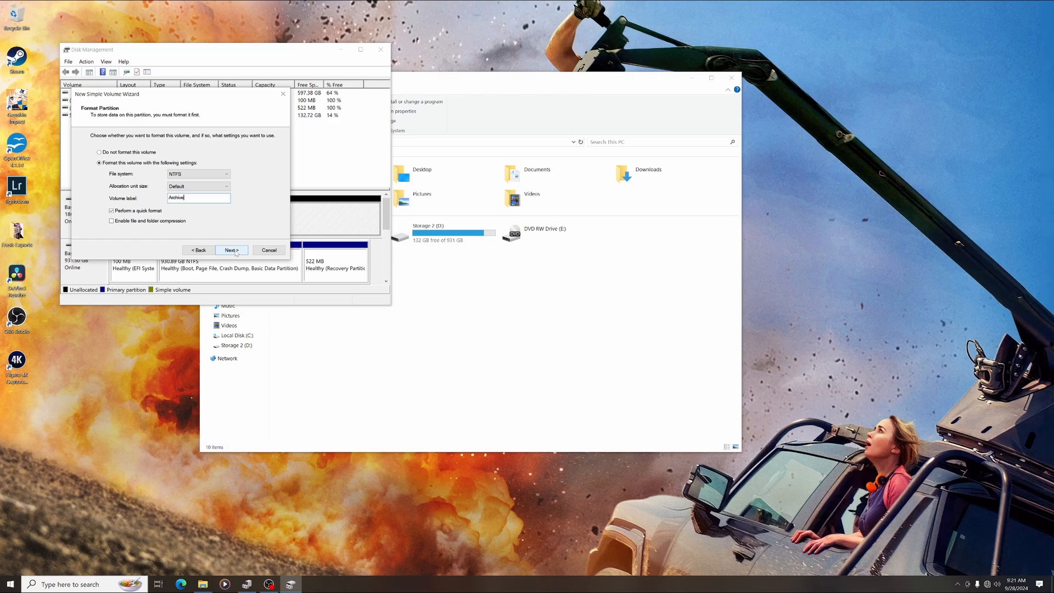
click(231, 249)
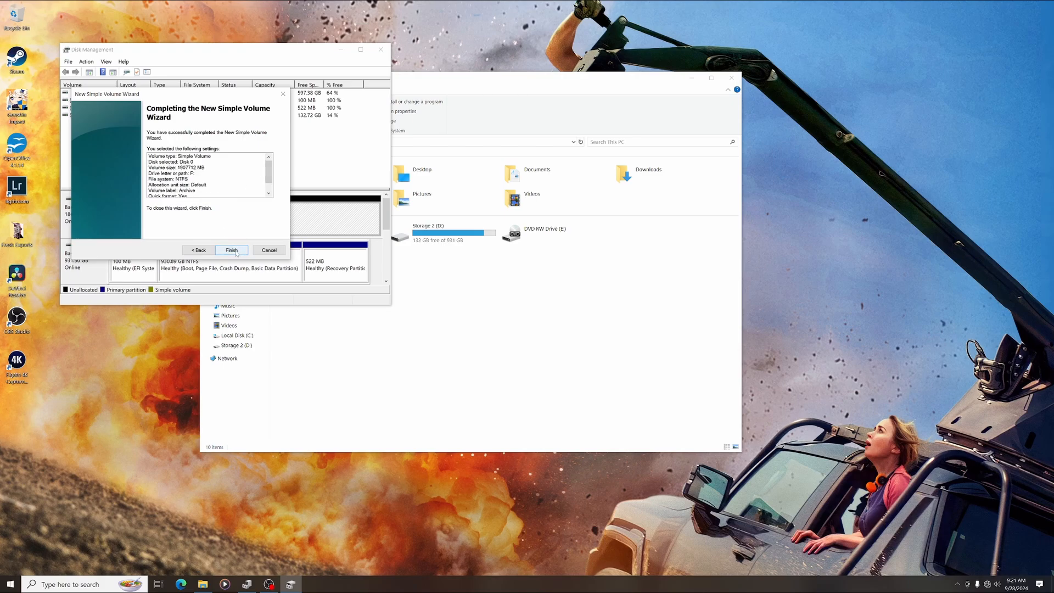
Finish the wizard and check Archive (F:) in This PC showing 1.81 TB free
click(232, 249)
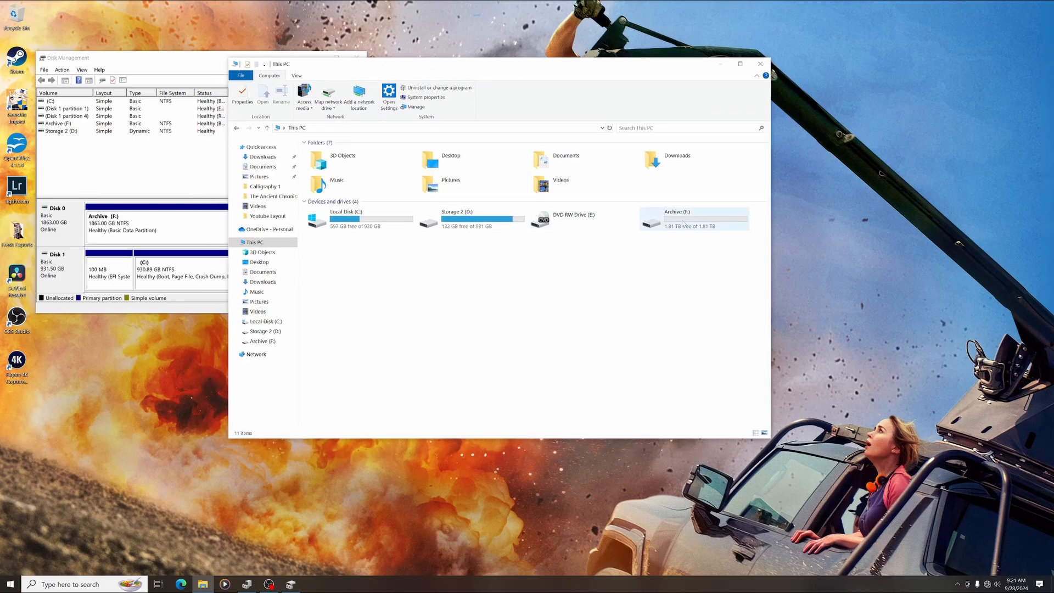
click(694, 218)
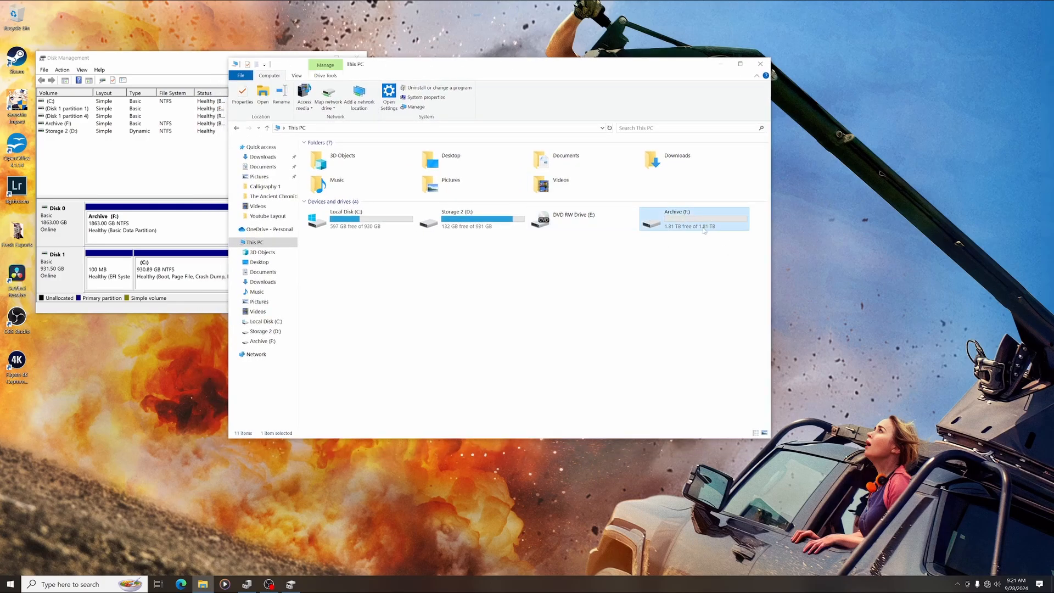
mouse_move(694, 219)
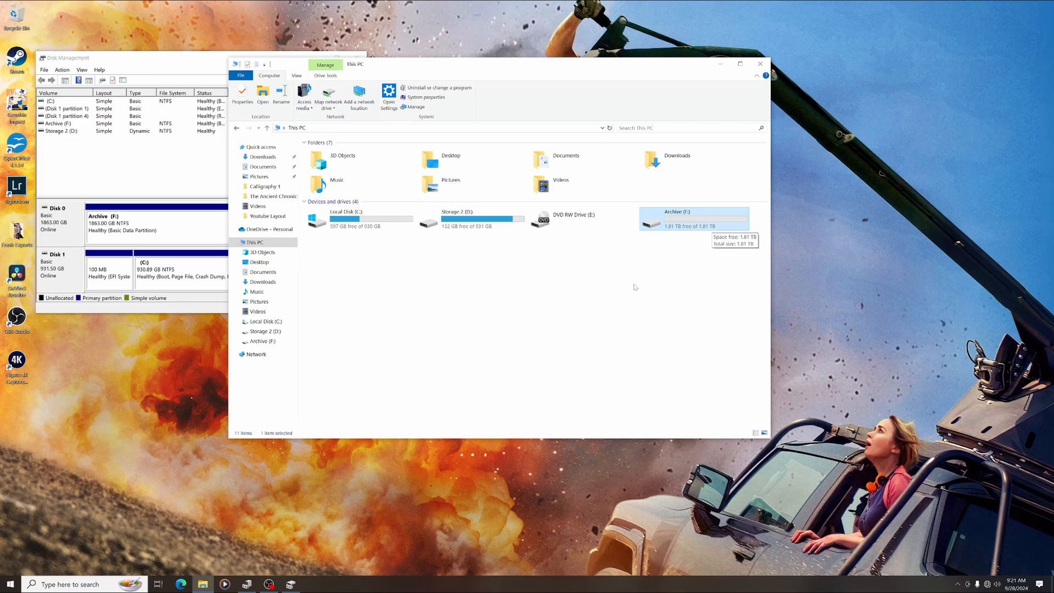
mouse_move(550, 190)
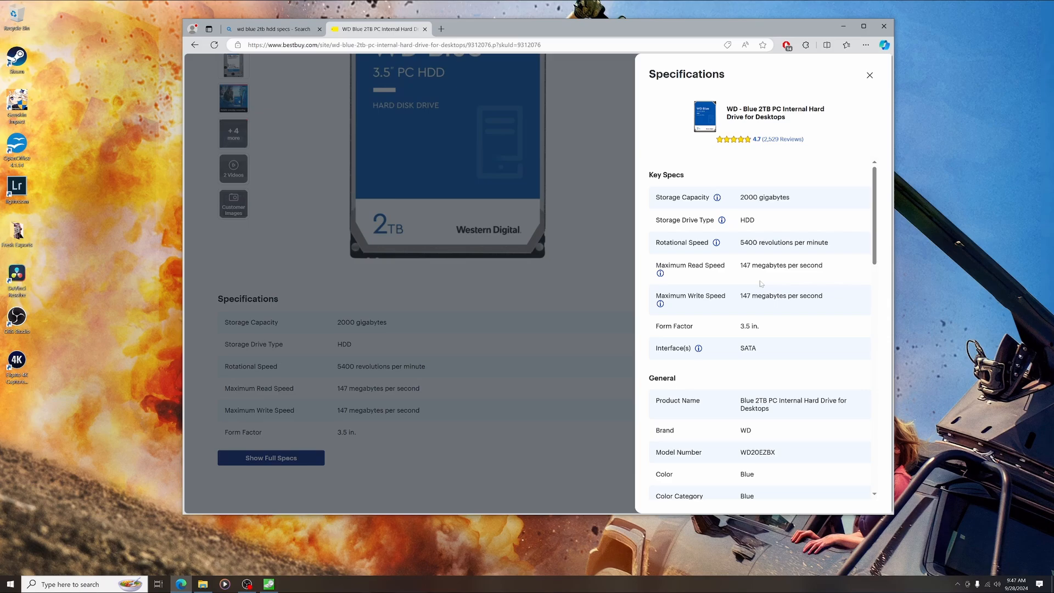
mouse_move(787, 281)
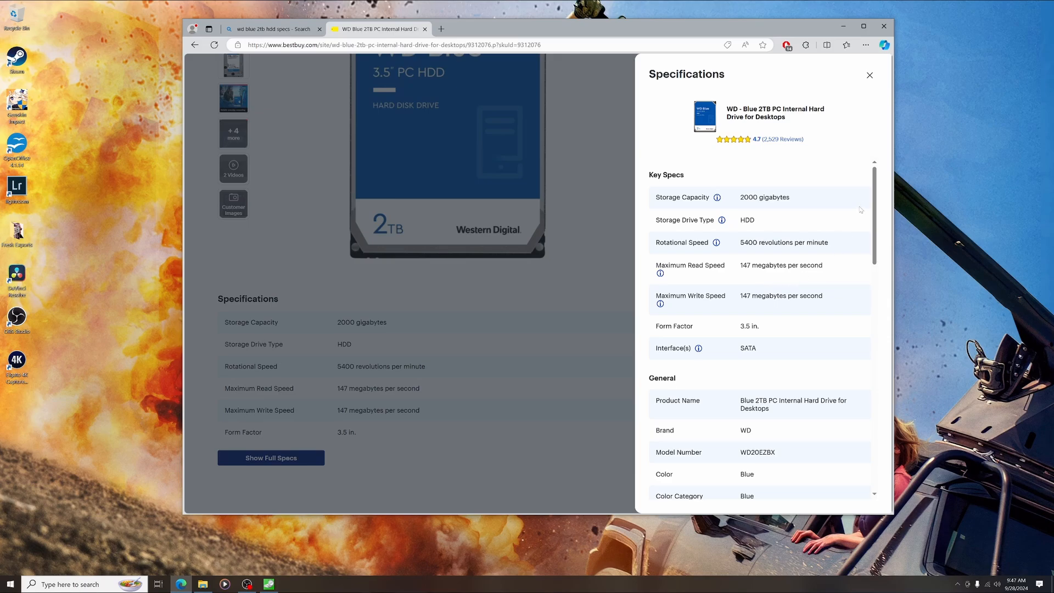
Return from Best Buy's WD Blue 2TB specifications to the Bing specs search results
click(271, 29)
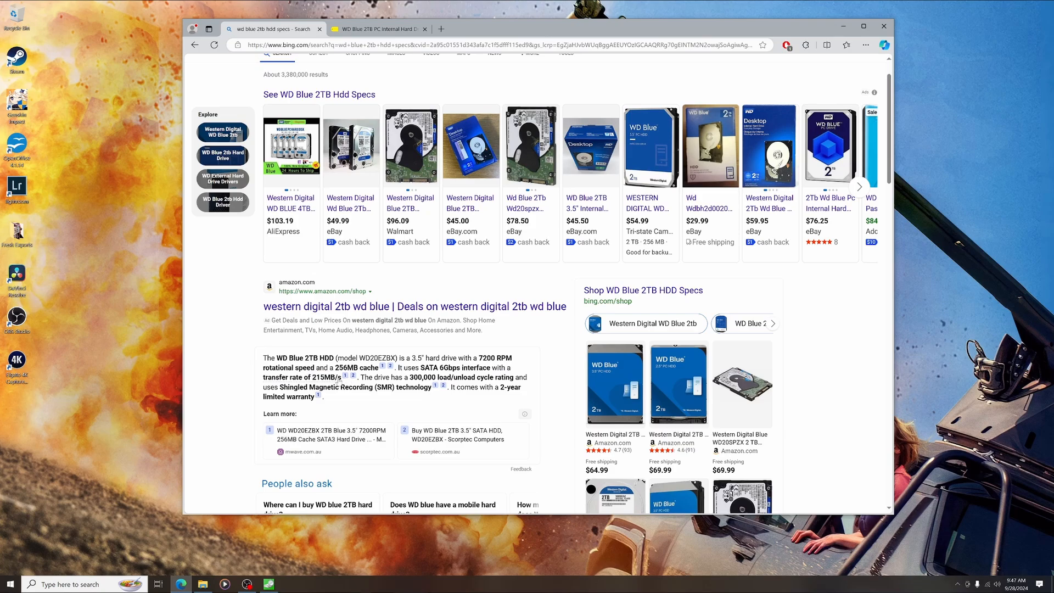